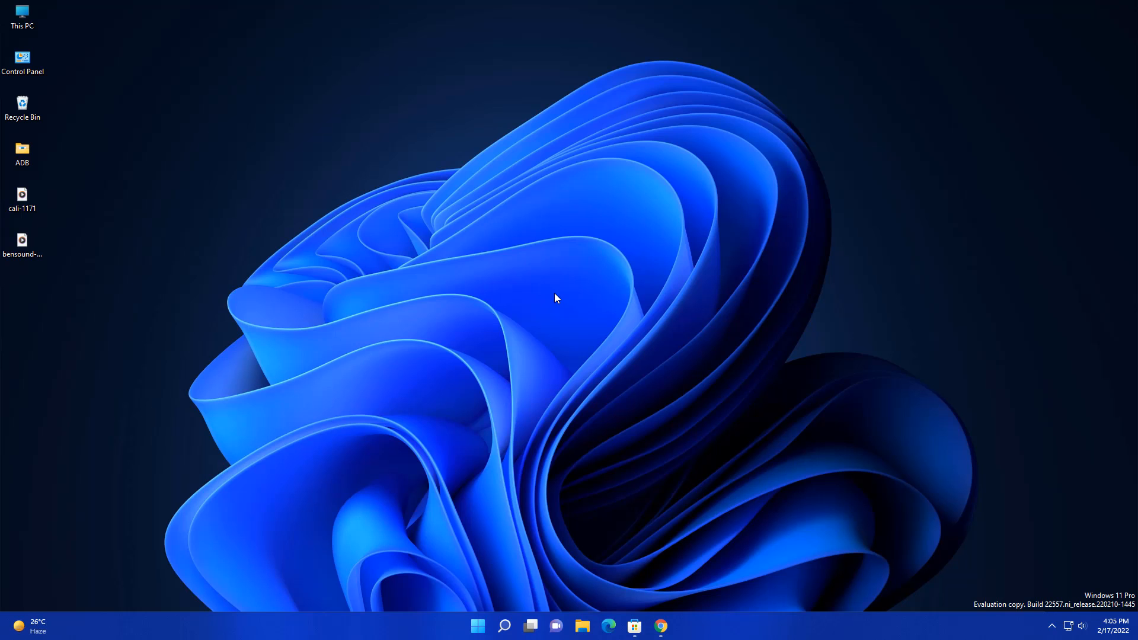
Bring up the Start menu with its pinned apps ready to drag into folders.
click(477, 626)
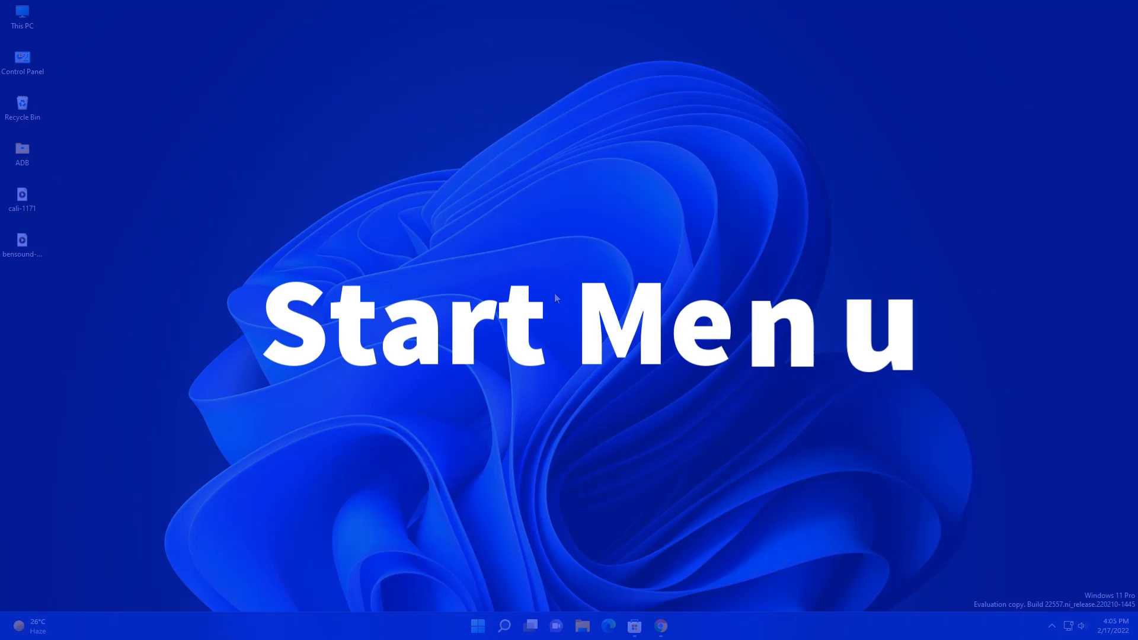
click(477, 625)
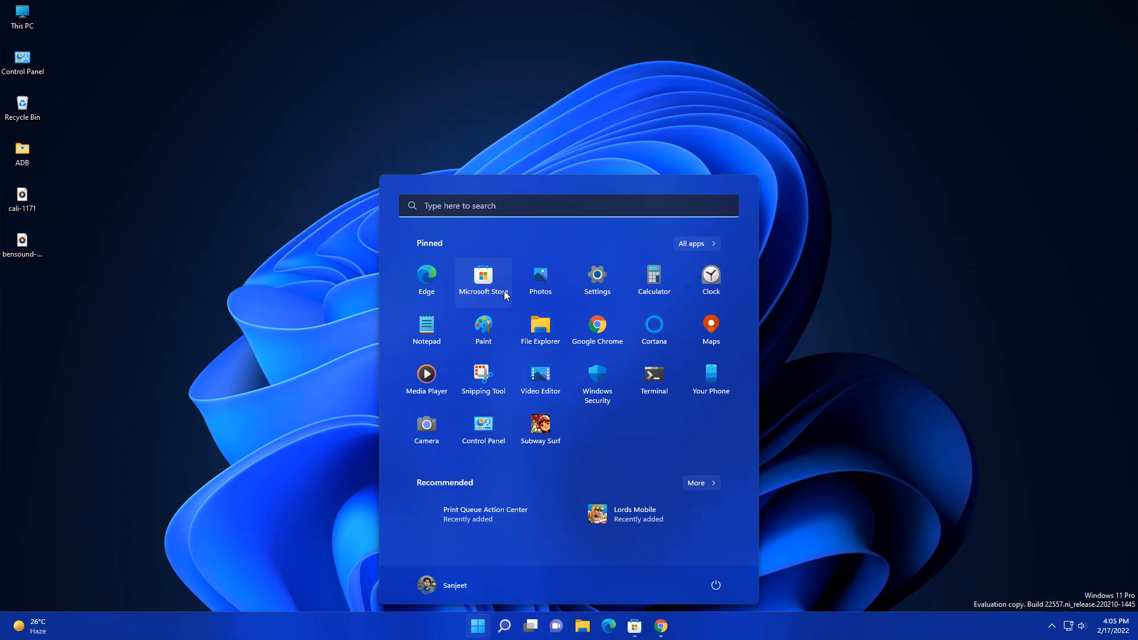
mouse_move(517, 310)
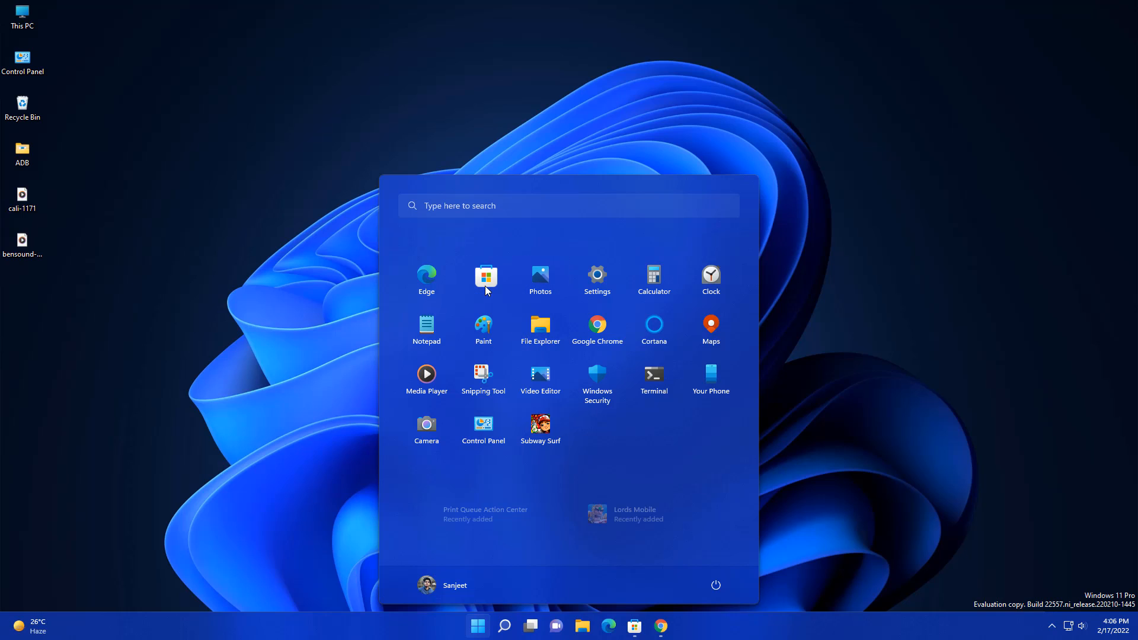
mouse_move(508, 292)
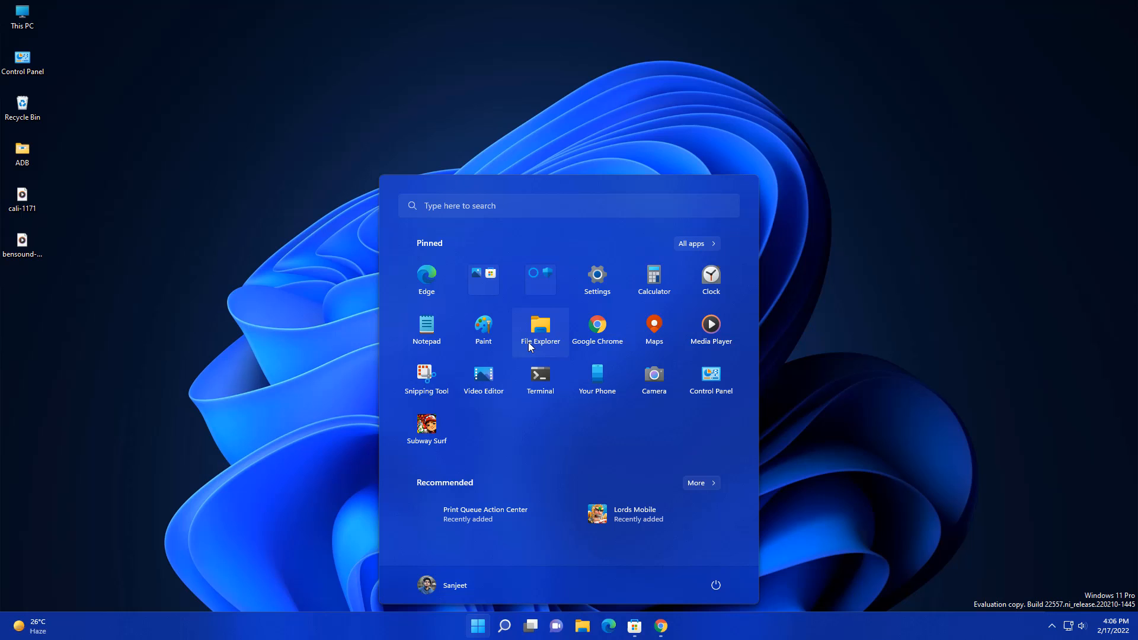
mouse_move(645, 321)
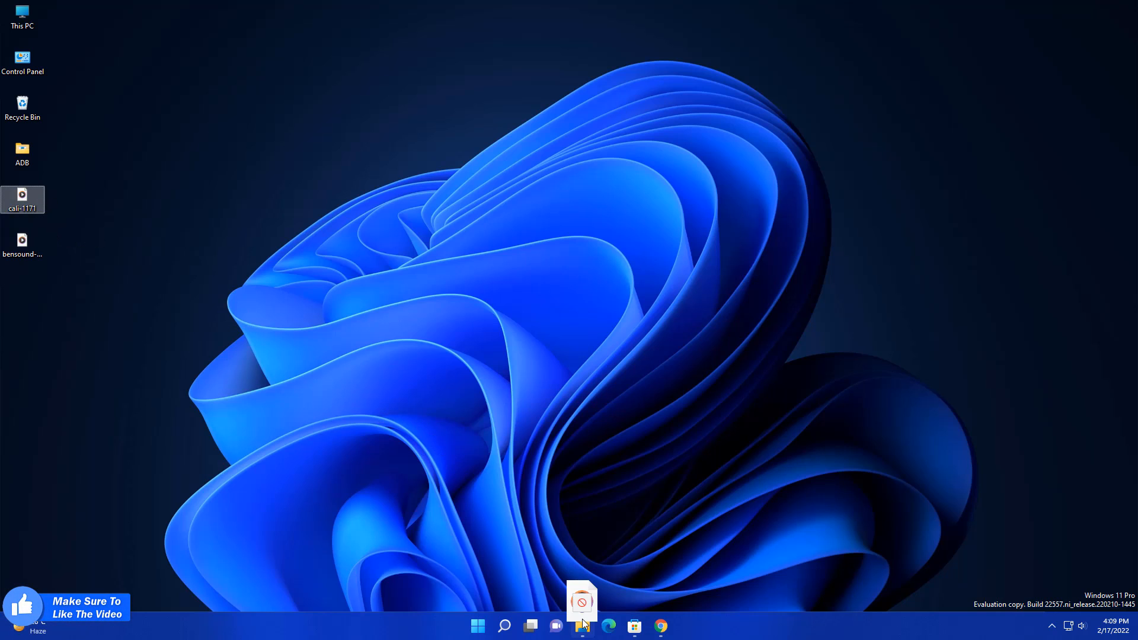
click(582, 626)
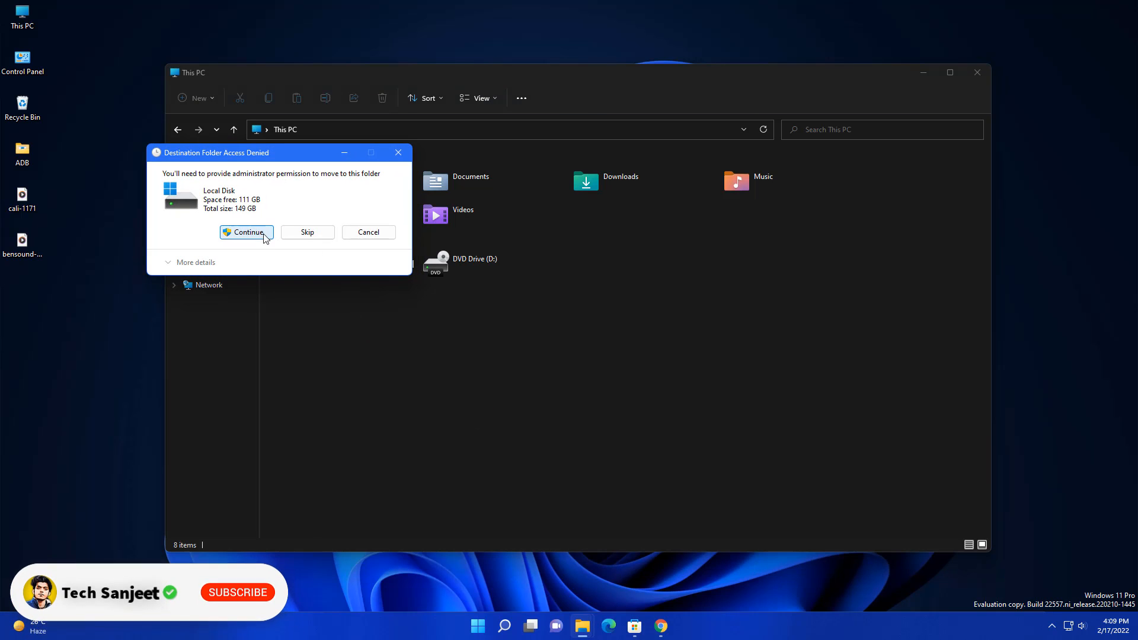
click(245, 232)
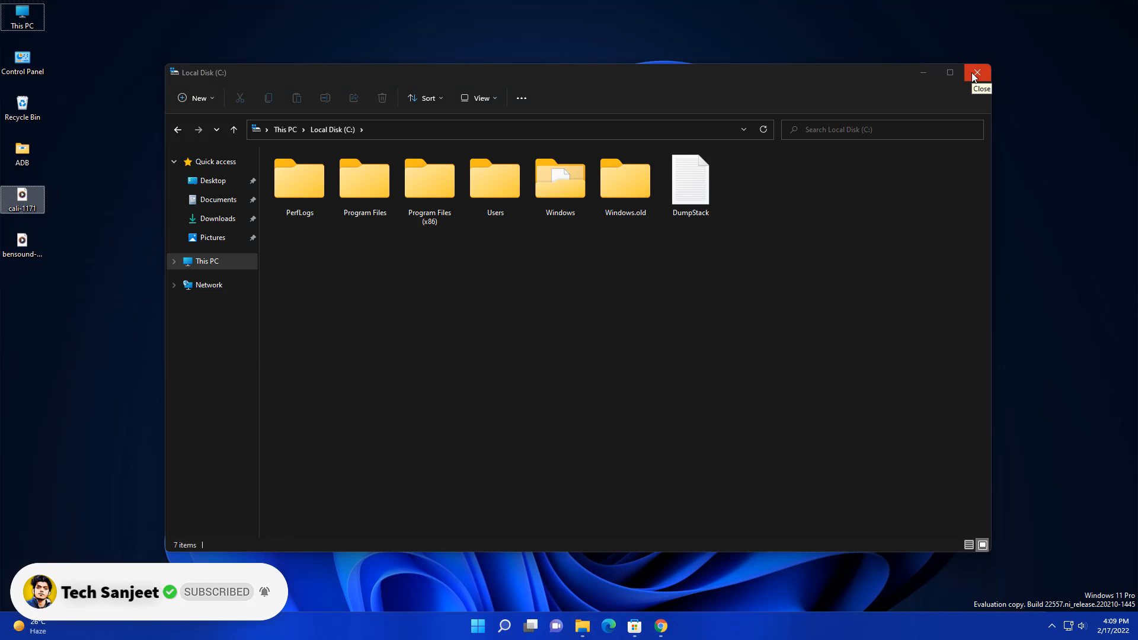
click(976, 72)
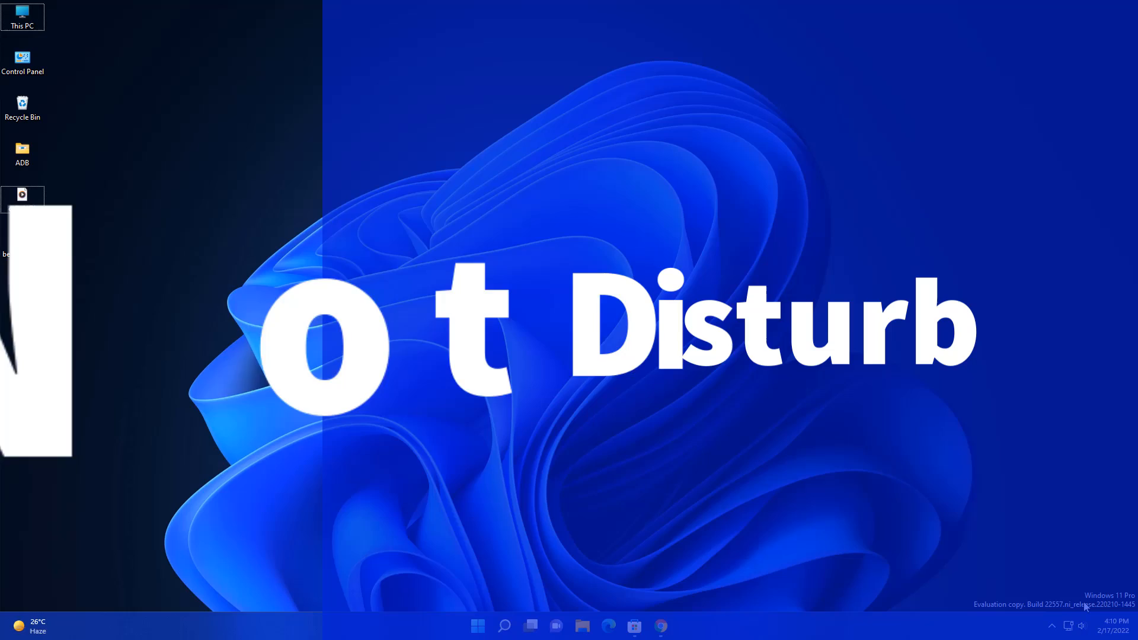
Switch on Do not disturb from the Notification Center bell icon.
click(1103, 626)
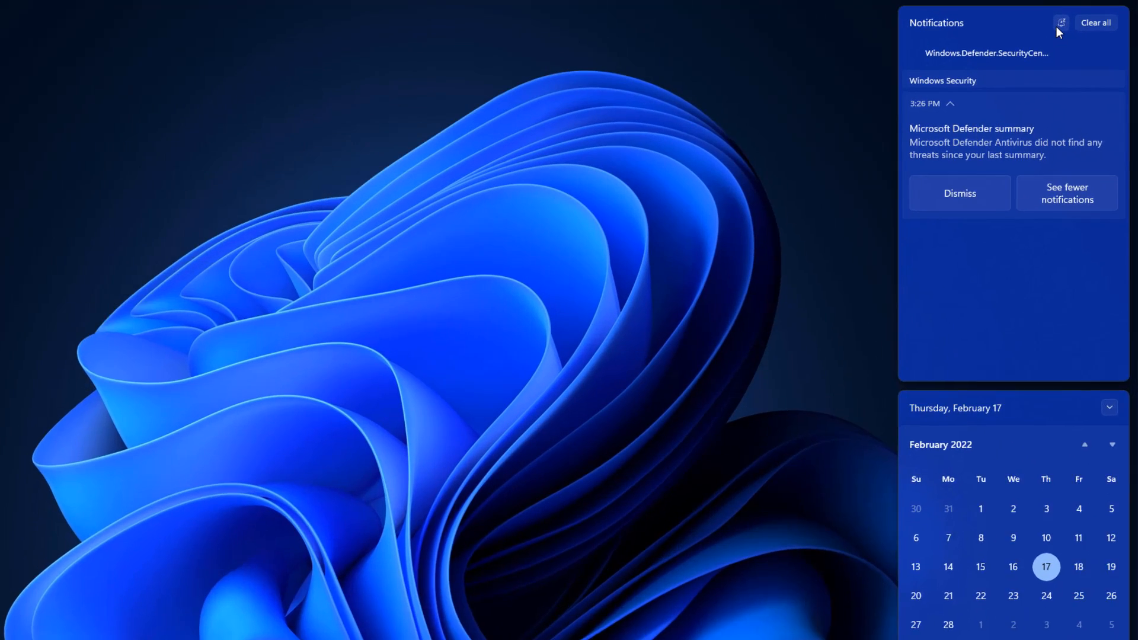
click(1061, 23)
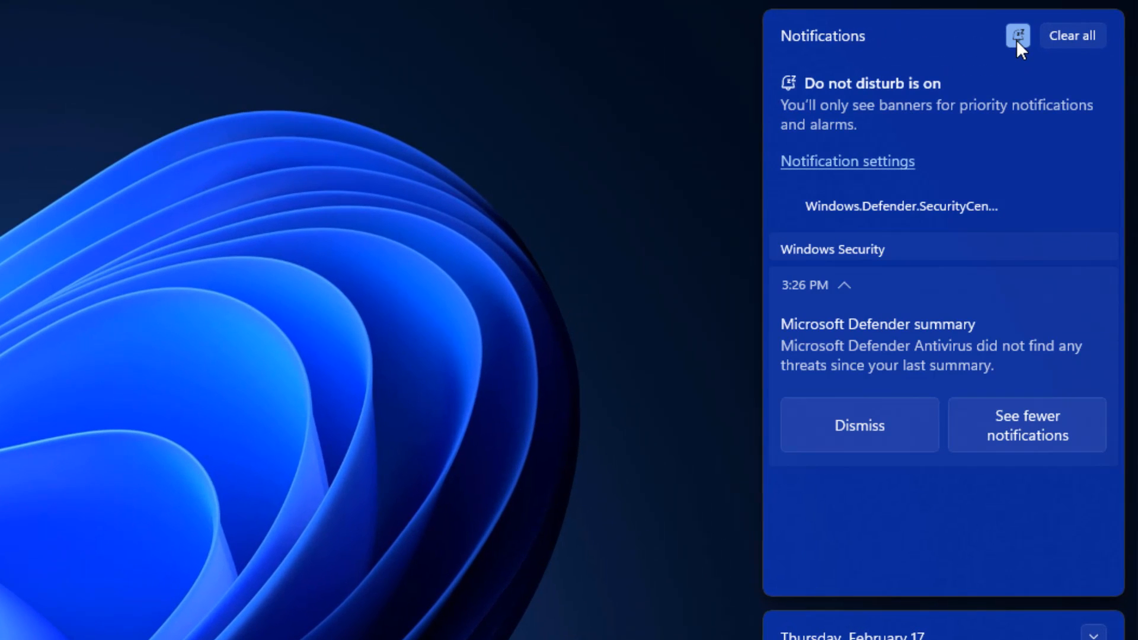
mouse_move(759, 312)
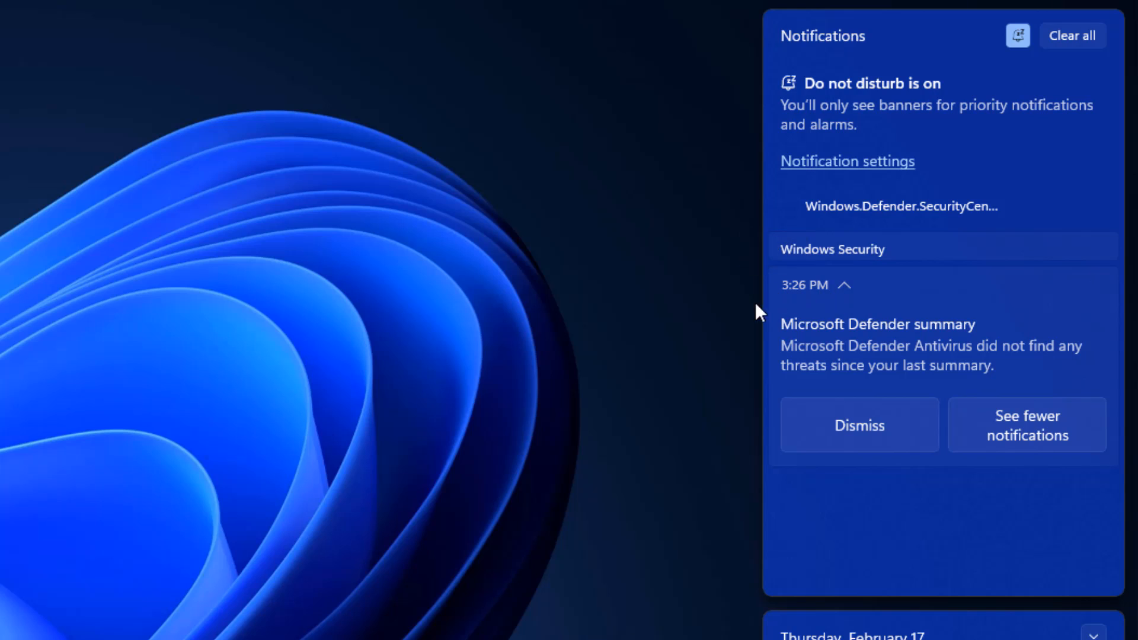
mouse_move(694, 312)
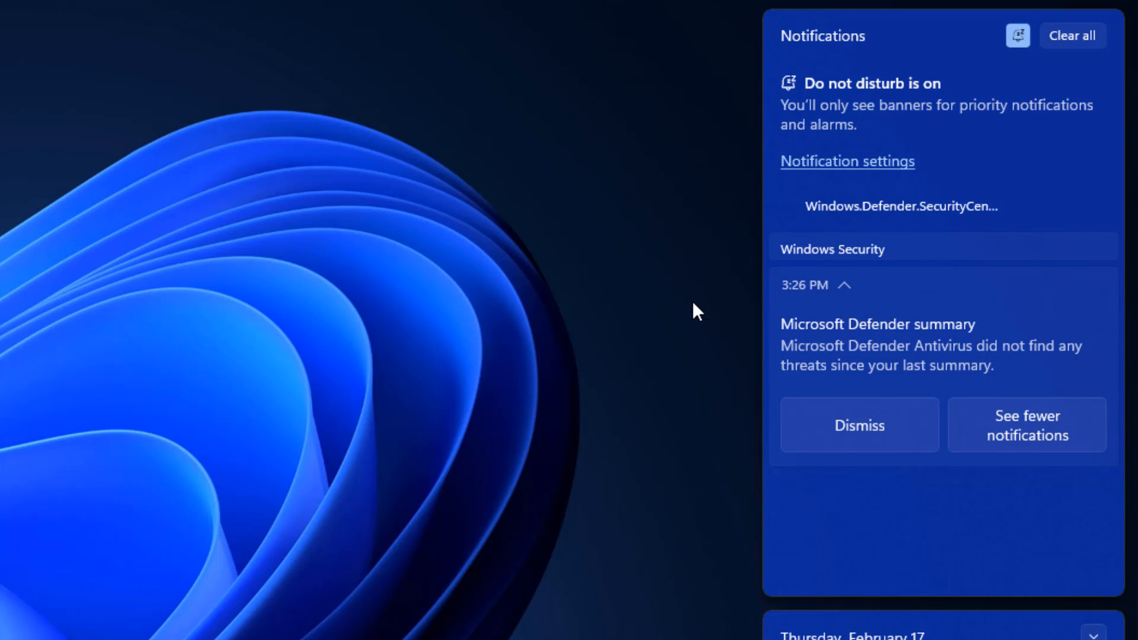
mouse_move(690, 267)
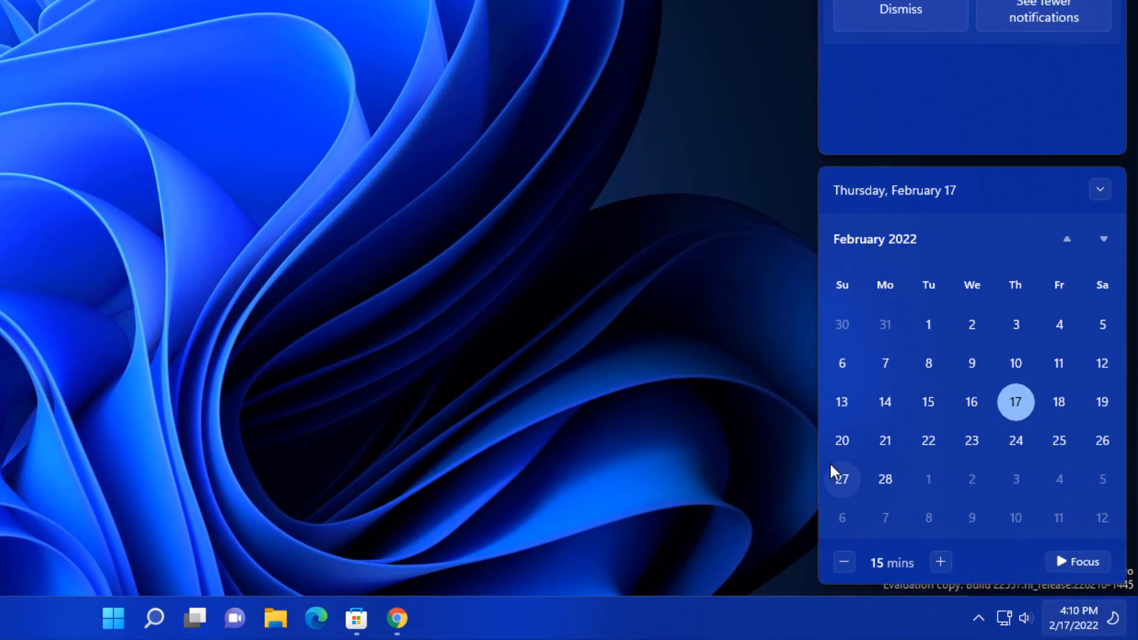
mouse_move(722, 447)
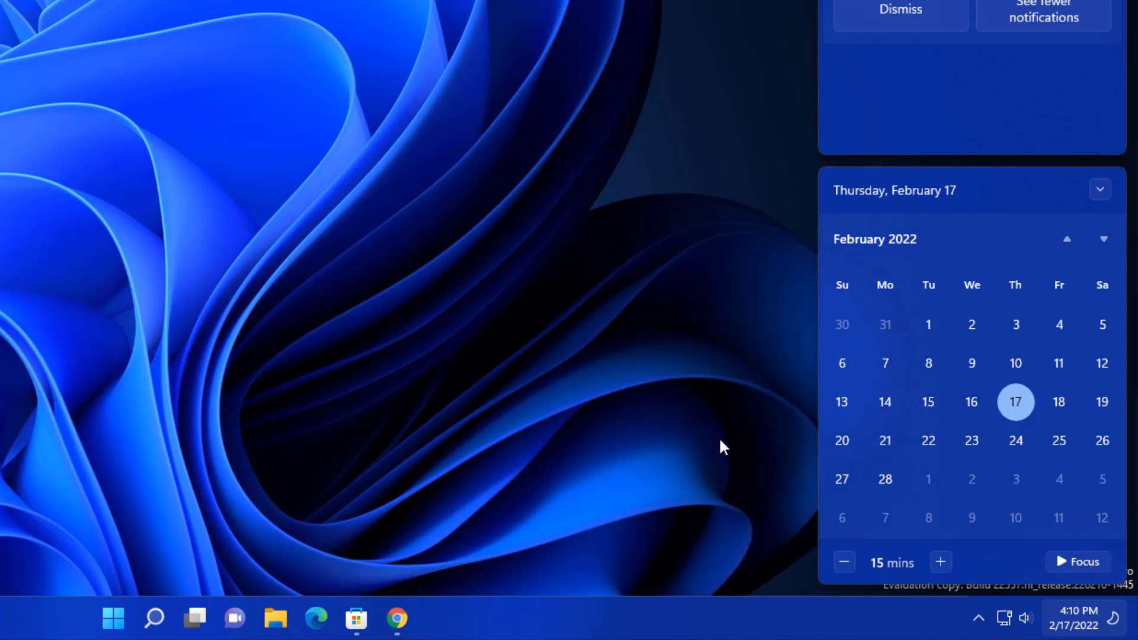
Start a 30-minute focus session from the calendar flyout, then stop it from the Focus widget.
click(1079, 618)
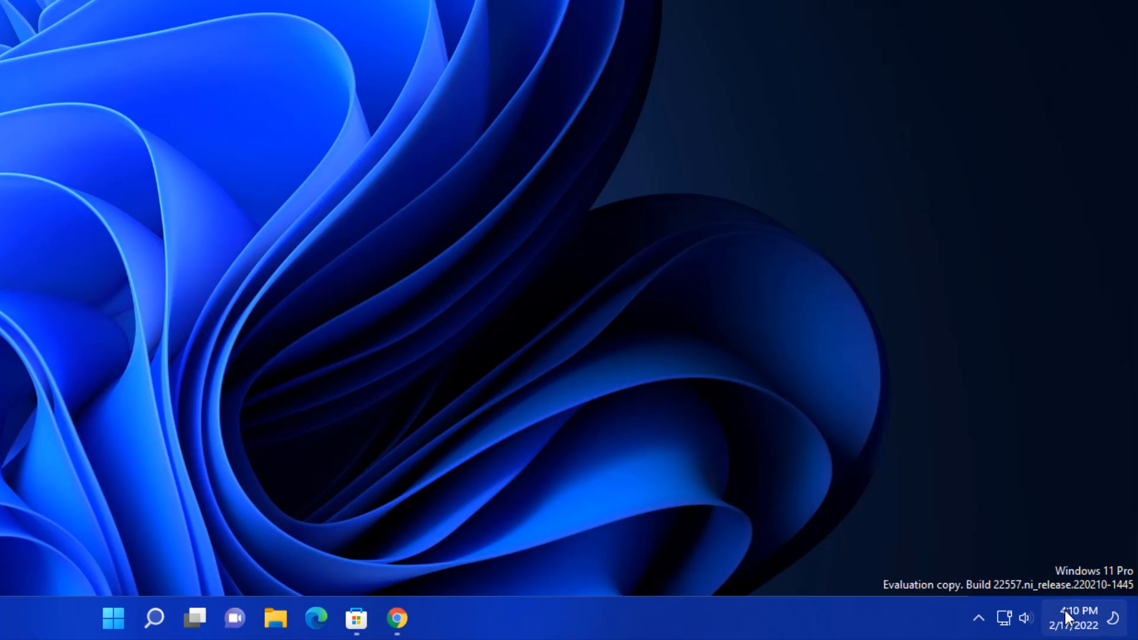
click(1079, 618)
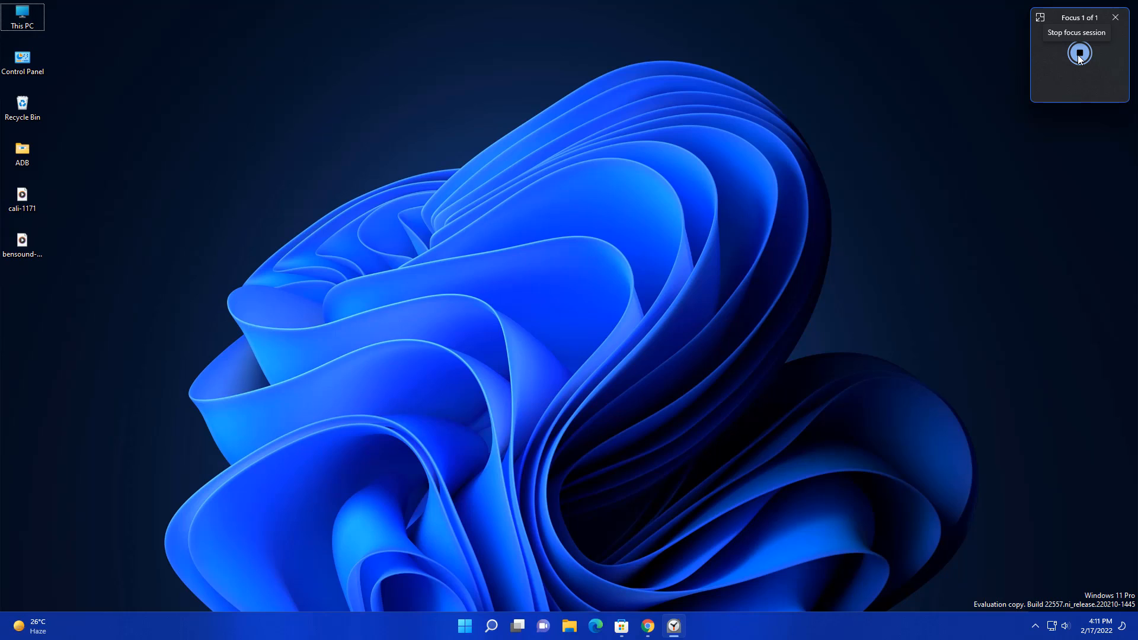
click(1079, 53)
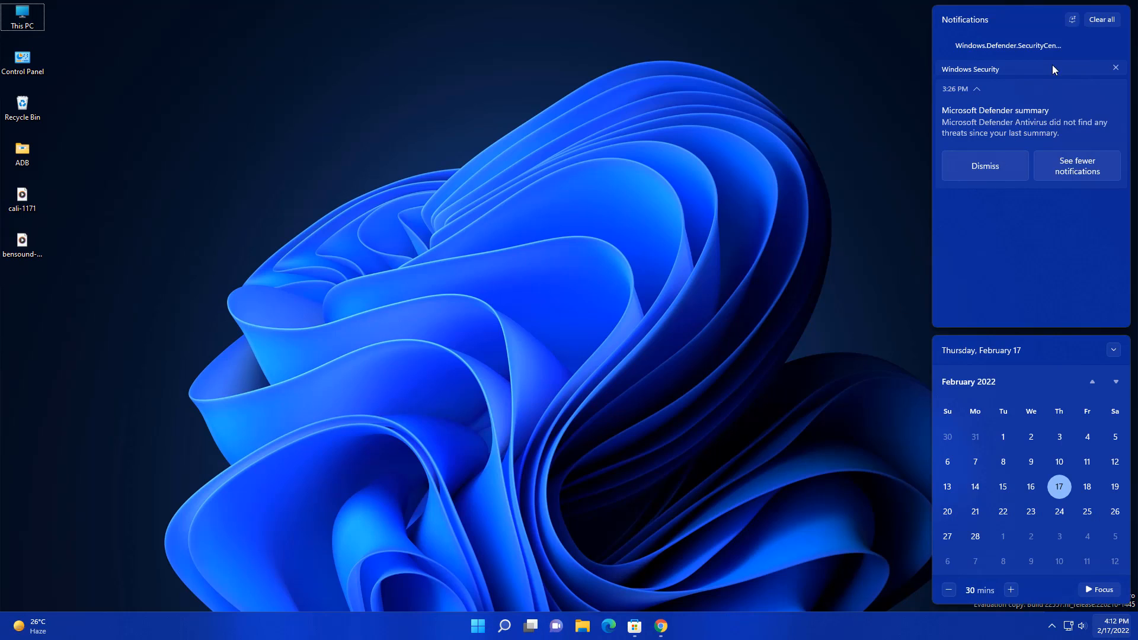
mouse_move(853, 225)
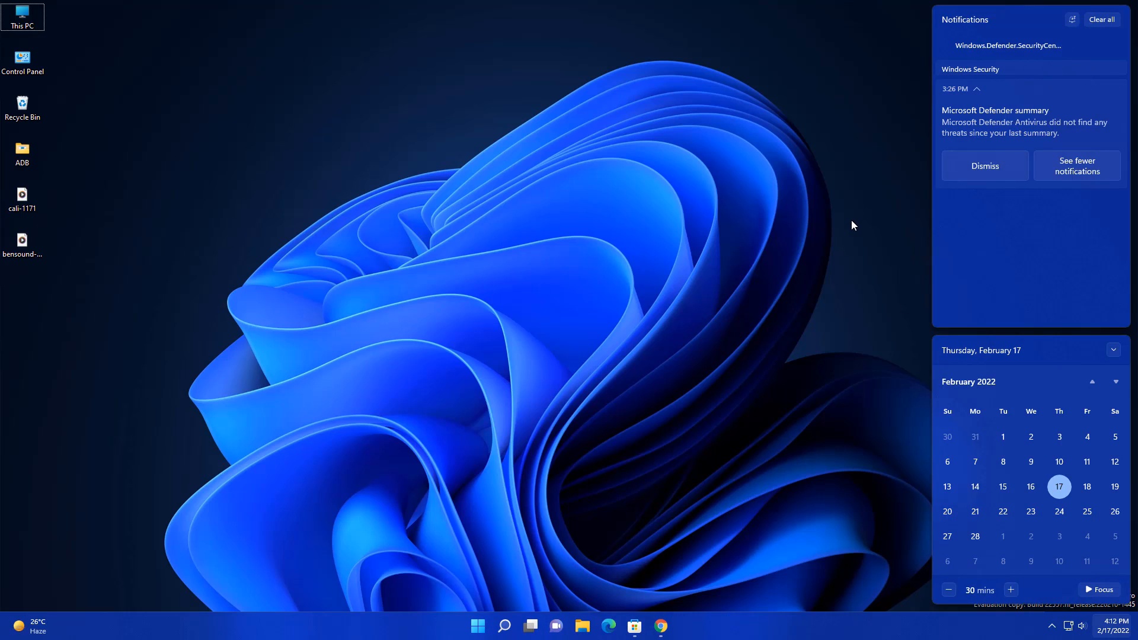
click(528, 318)
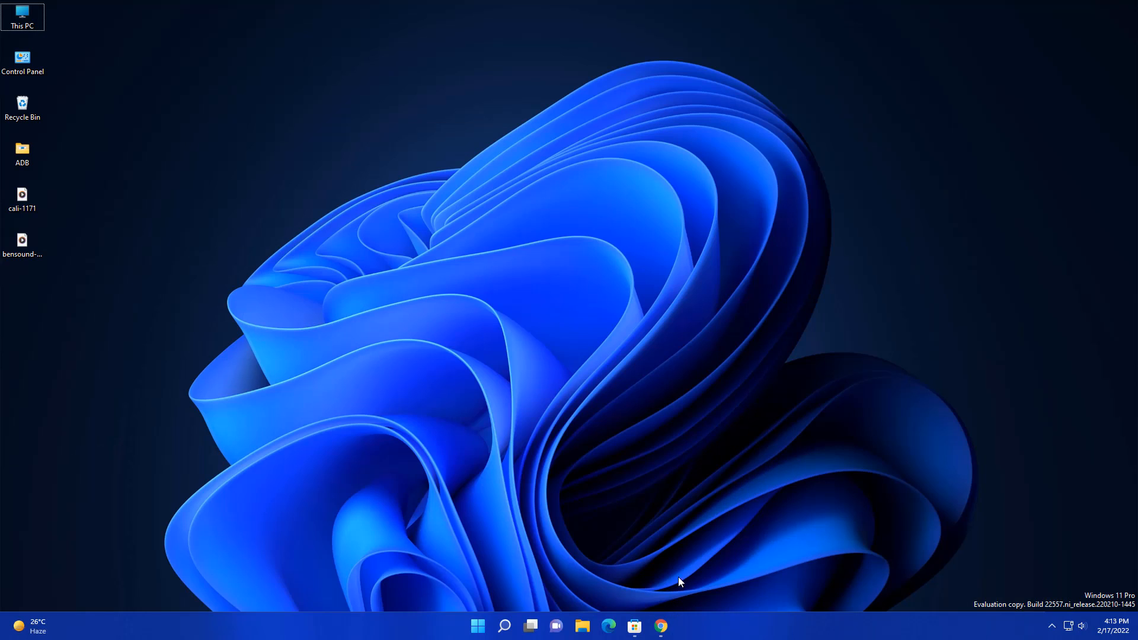
click(660, 626)
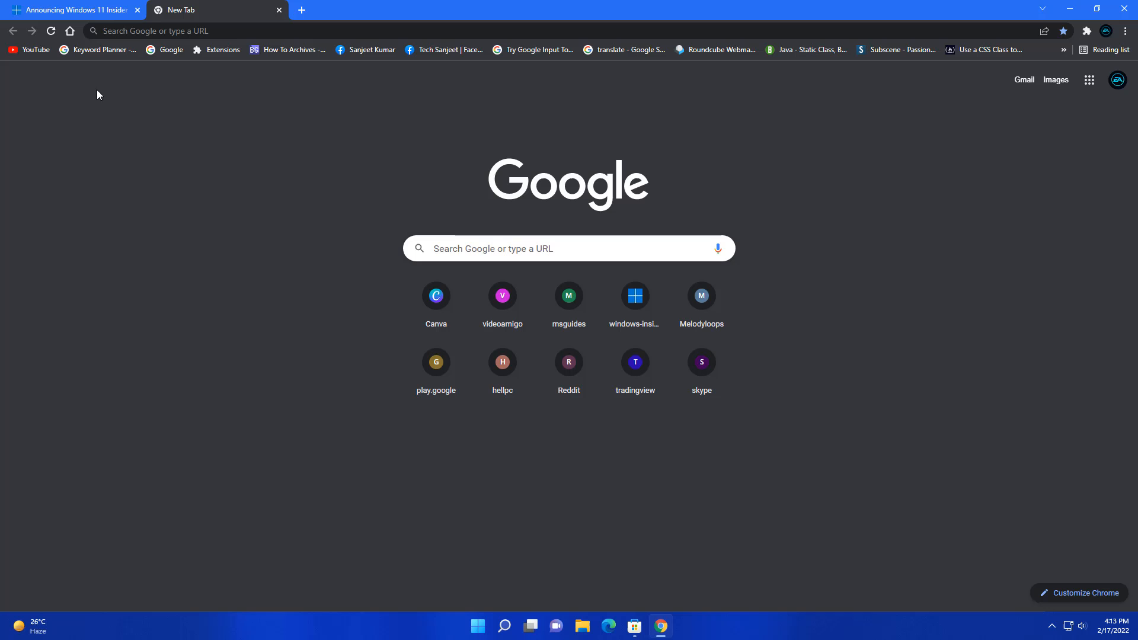
click(29, 49)
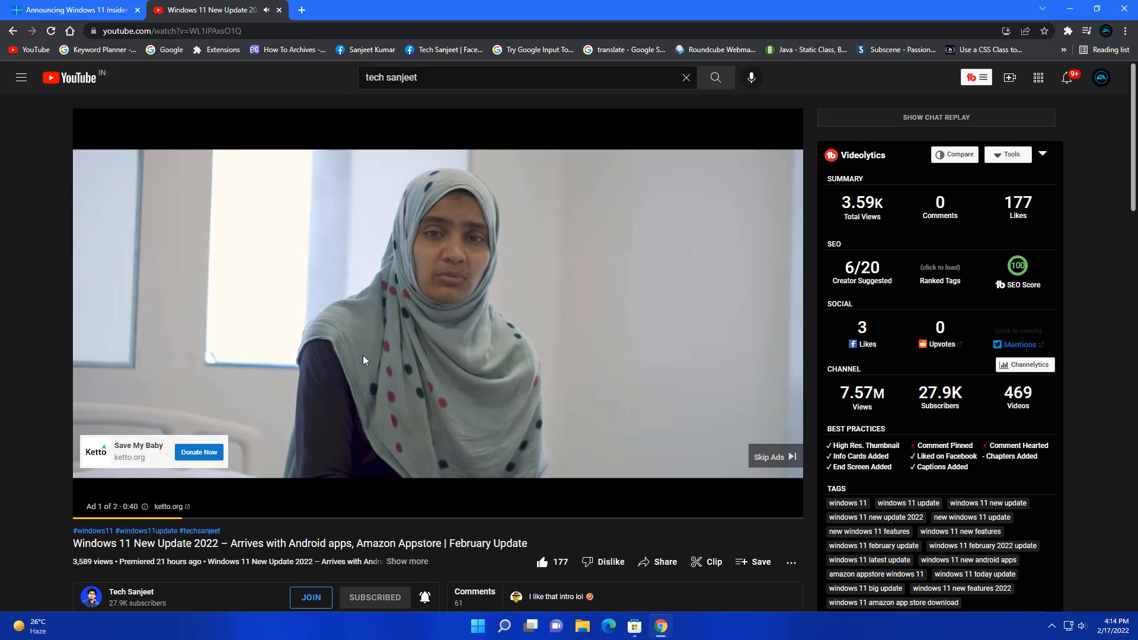
key(Win+Ctrl+L)
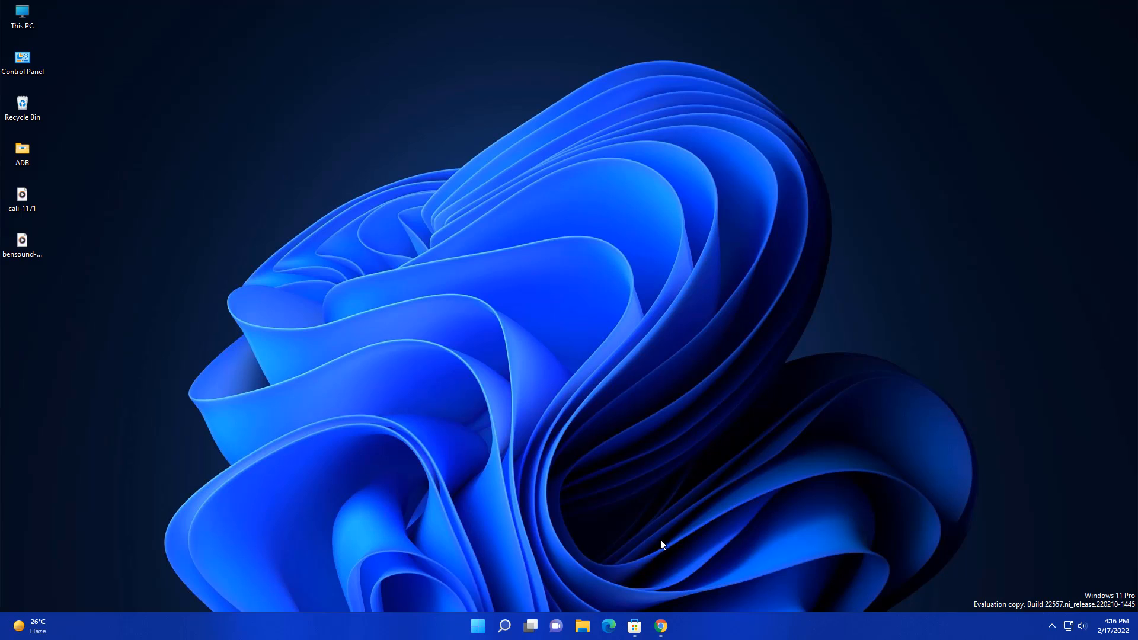
Snap Chrome to the left half and Microsoft Store to the right half using the two-column layout.
click(659, 626)
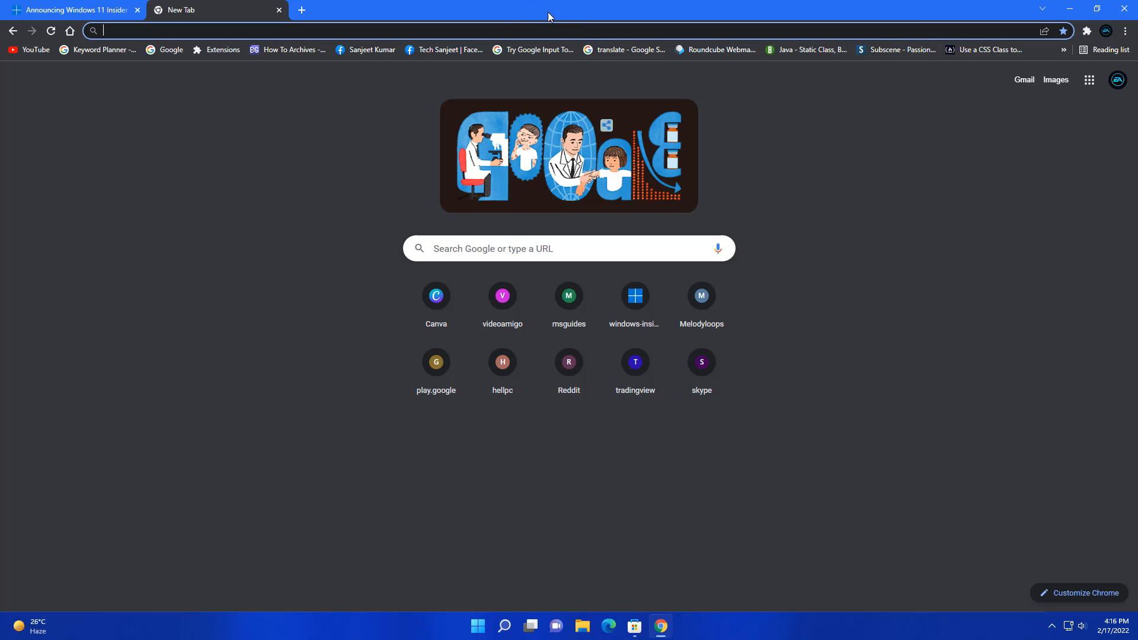
mouse_move(556, 14)
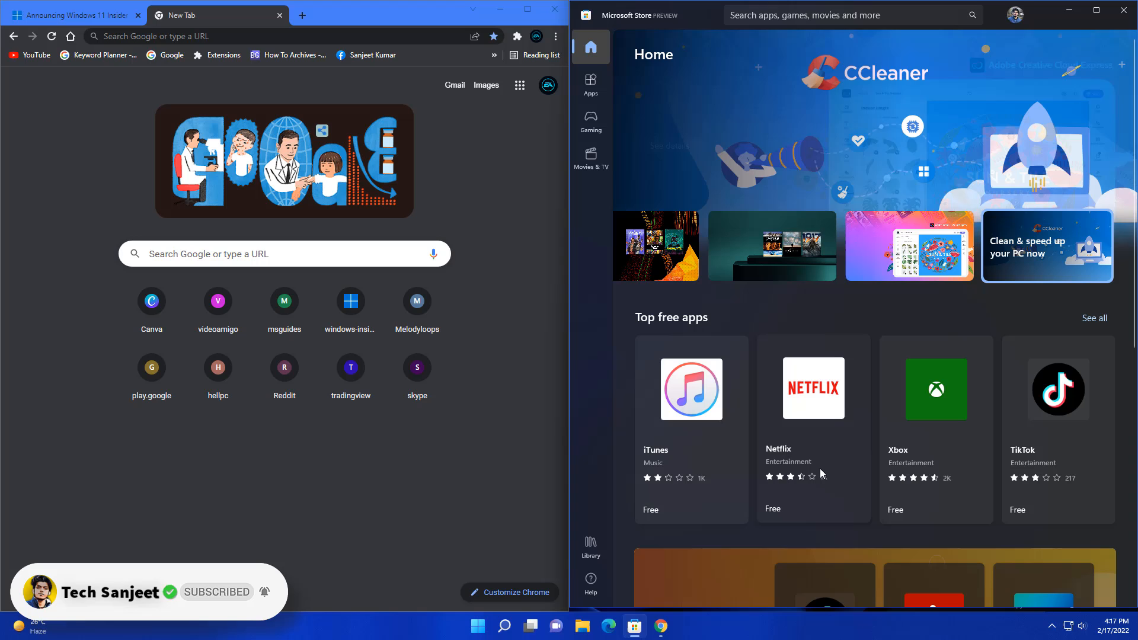
click(530, 626)
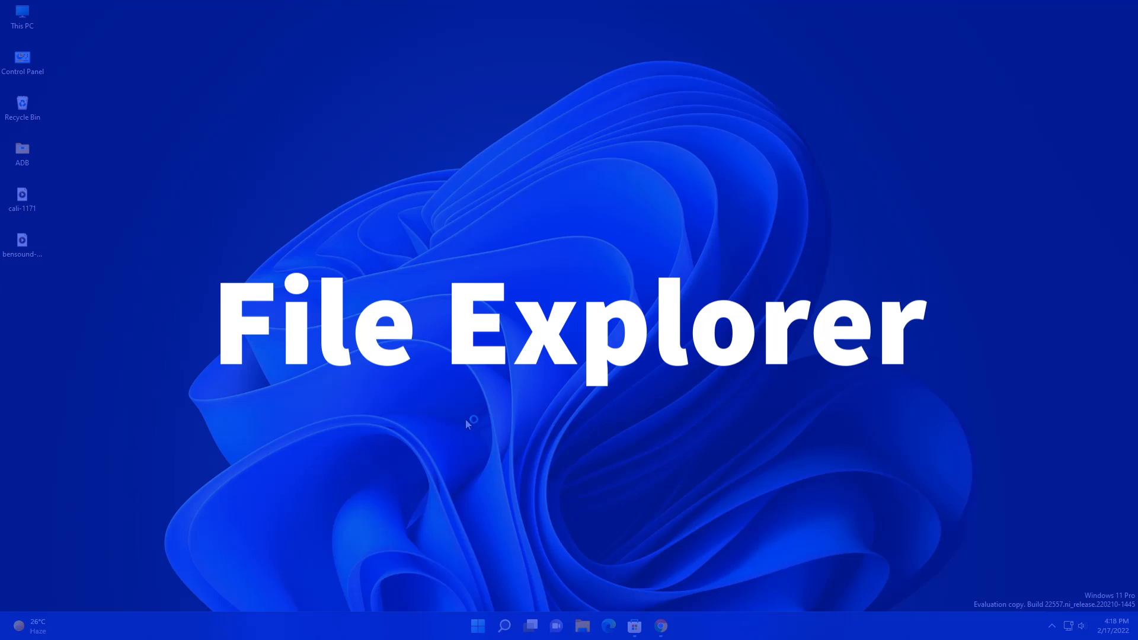
Drag 'clock on dual screen' from Recent files into Pinned files in Quick access.
click(581, 626)
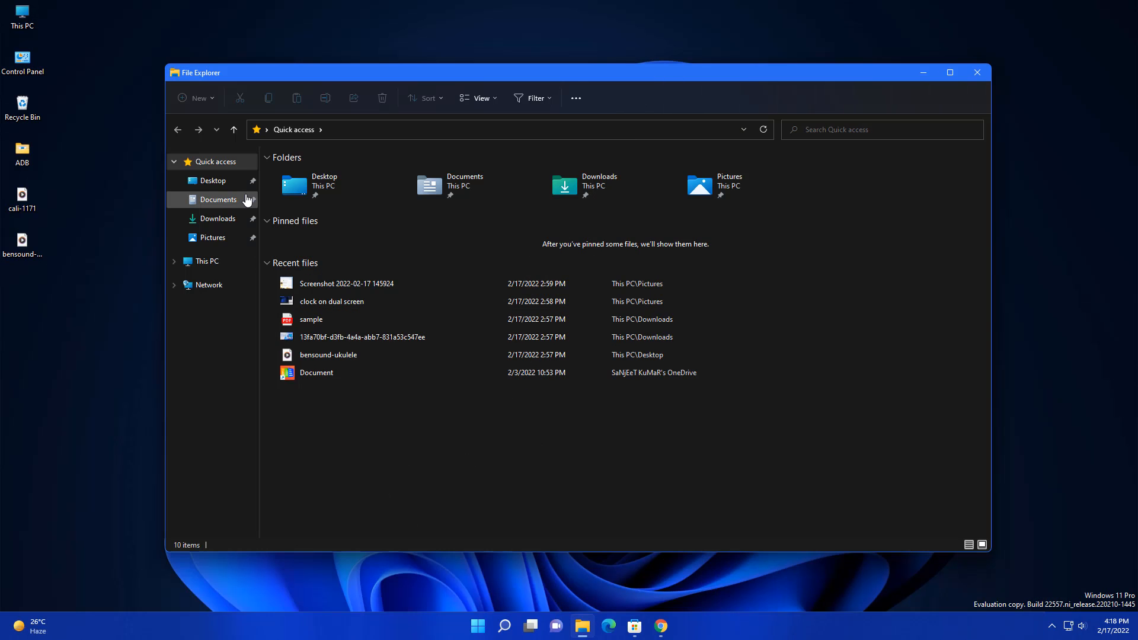
mouse_move(291, 78)
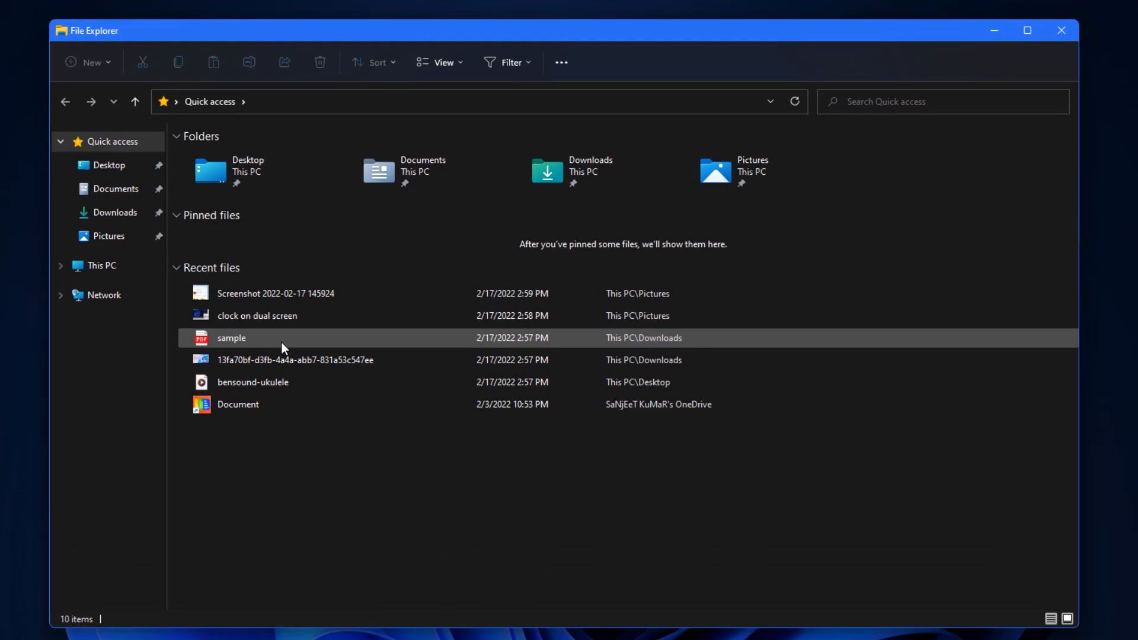
click(256, 314)
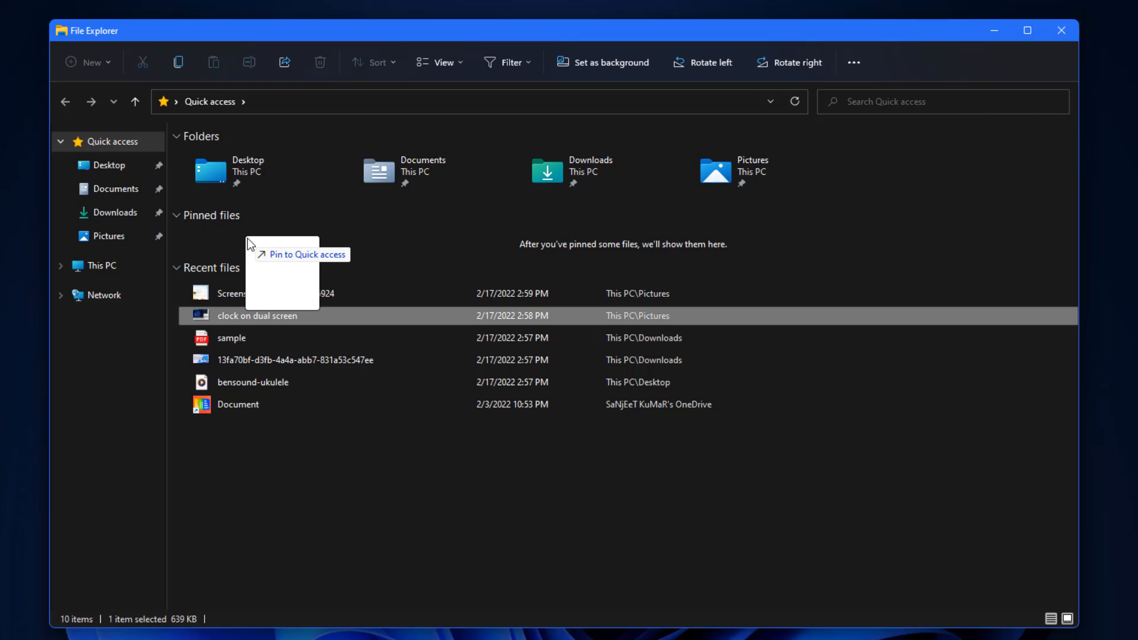
click(308, 254)
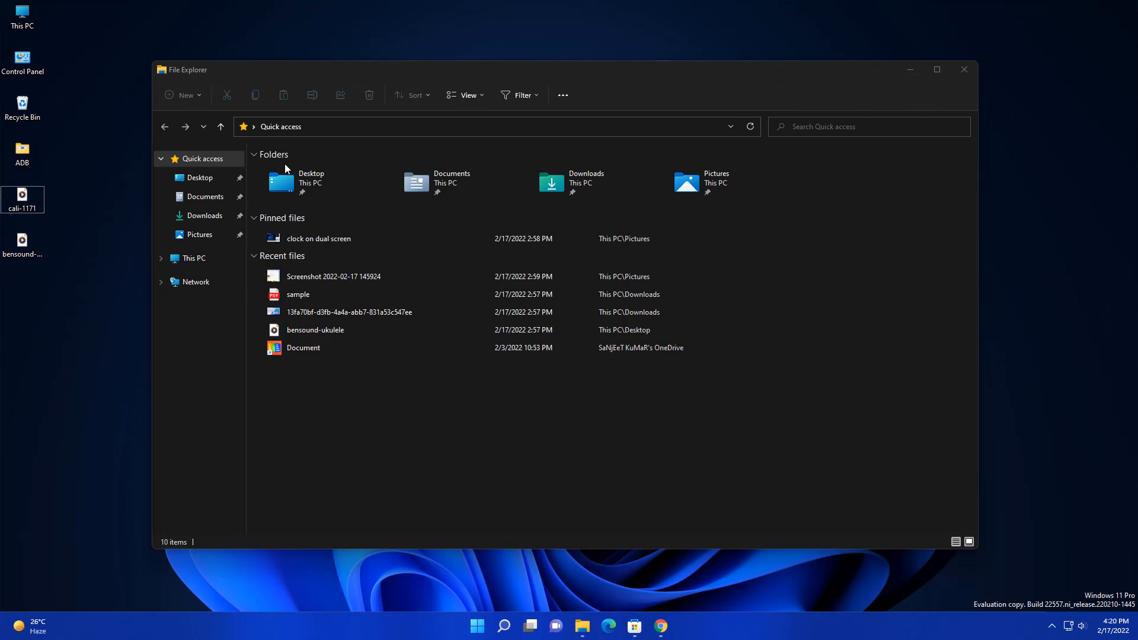
Close the File Explorer window, returning to the desktop.
click(297, 294)
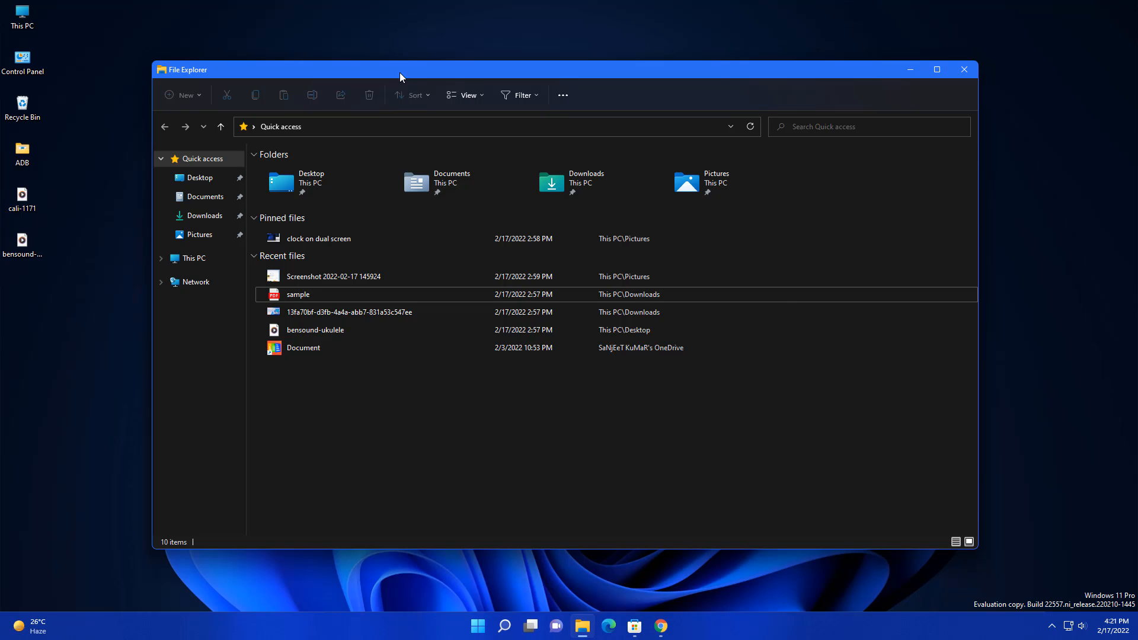
click(964, 69)
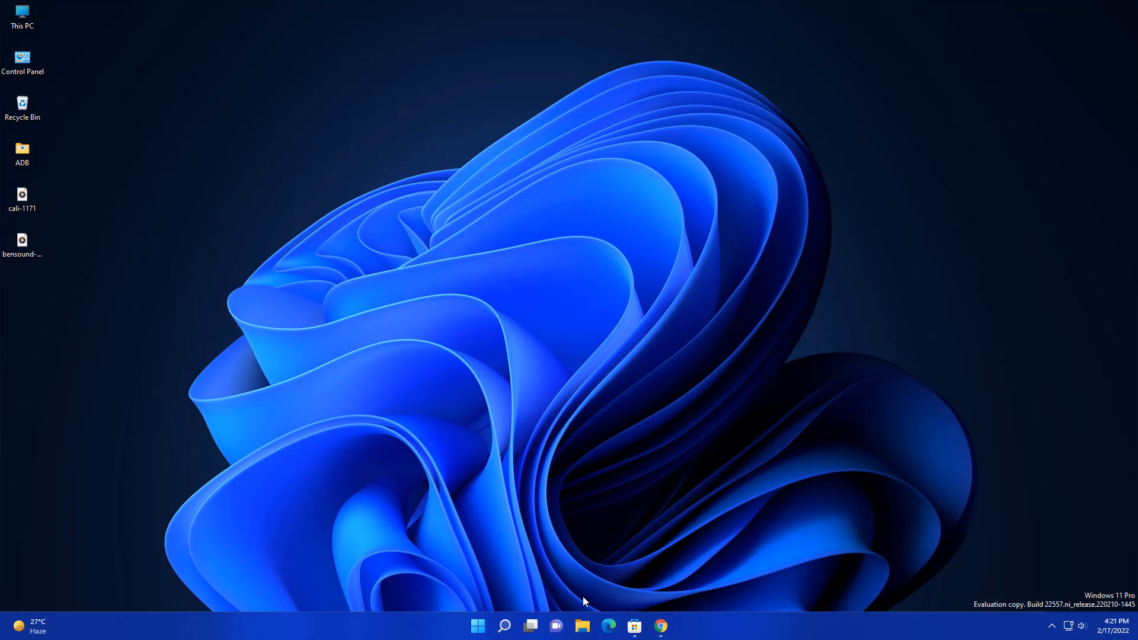
Reopen File Explorer, browse Pictures then Local Disk (C:), and select the Windows folder.
click(582, 626)
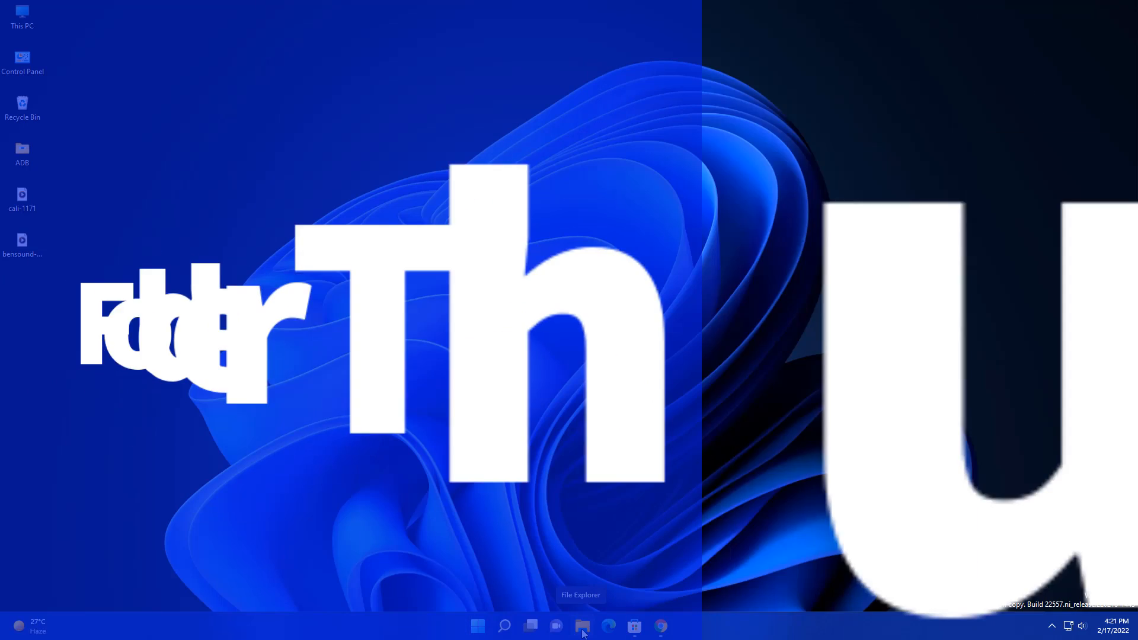
click(582, 626)
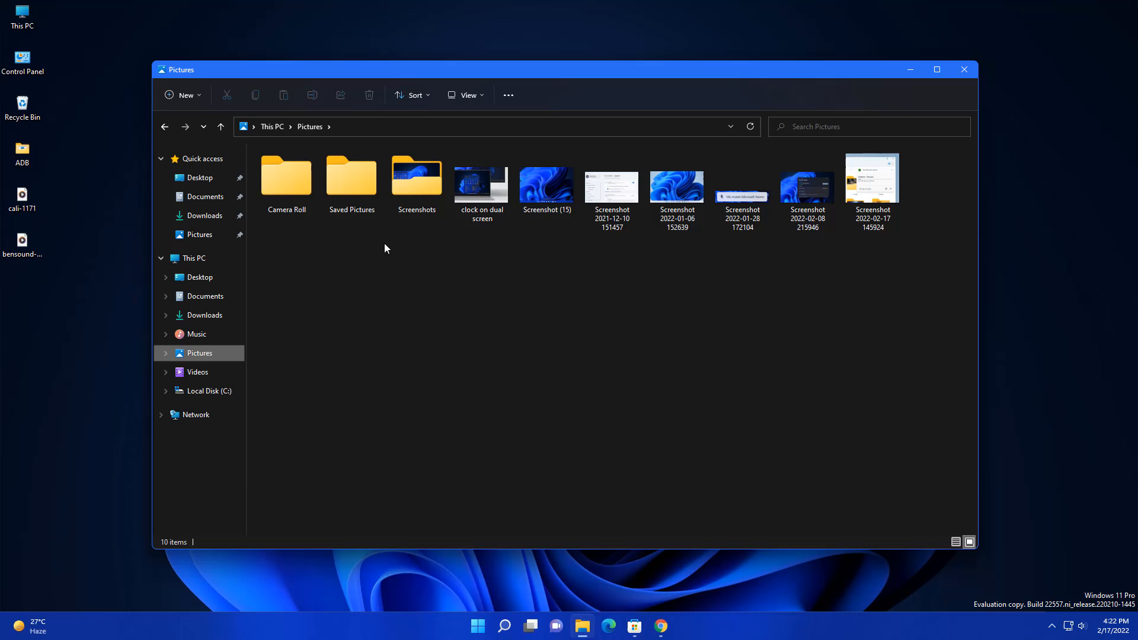
click(416, 182)
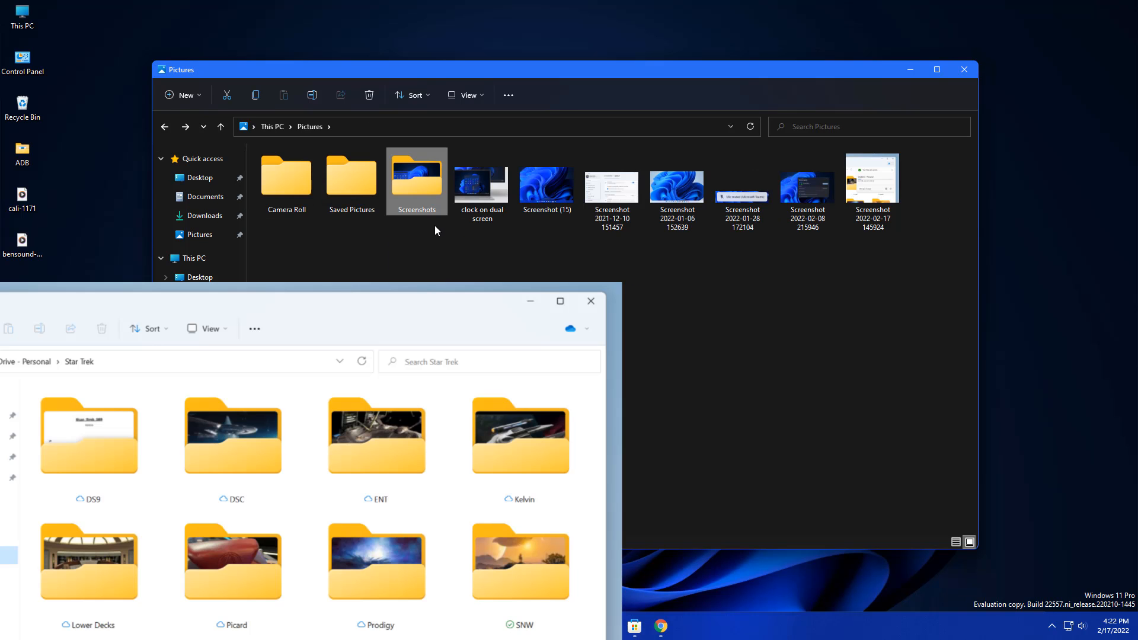
mouse_move(416, 177)
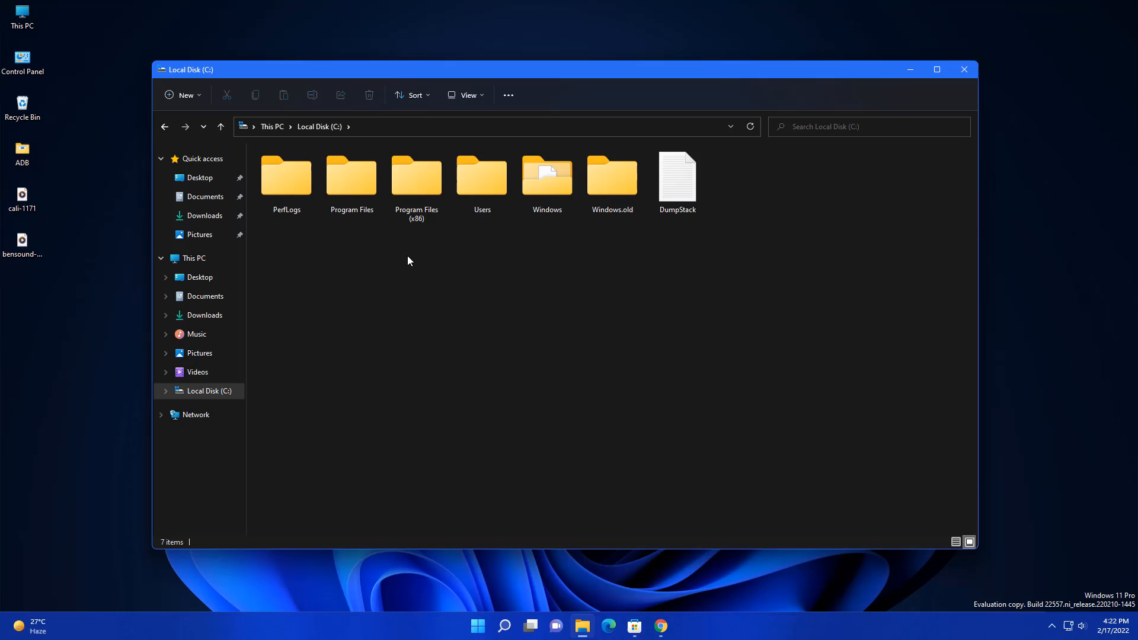
mouse_move(546, 176)
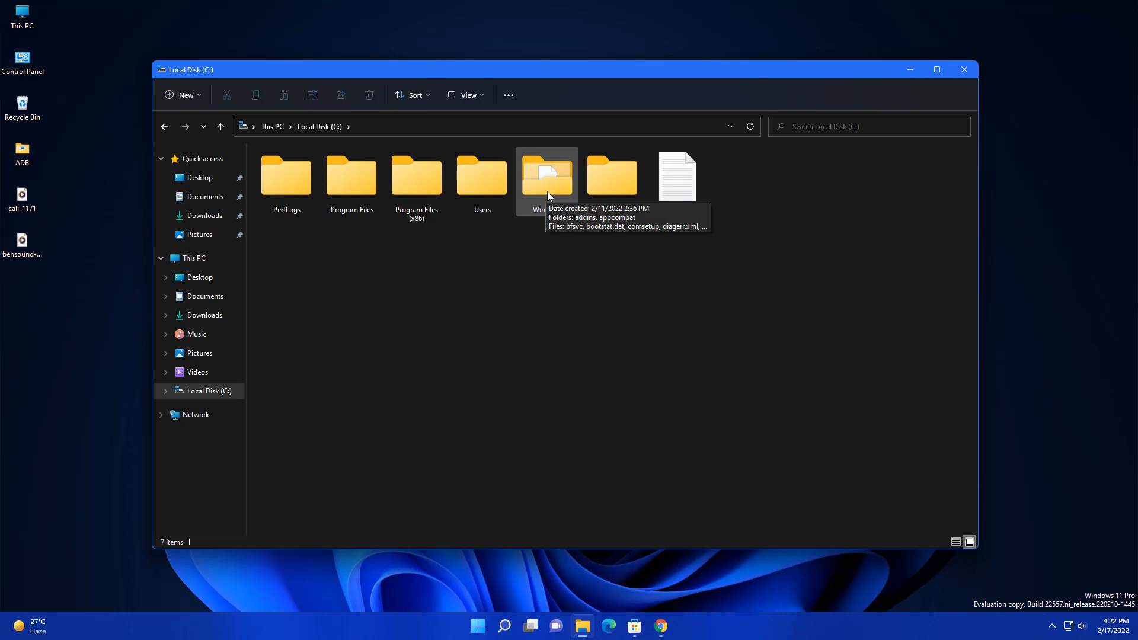
click(546, 180)
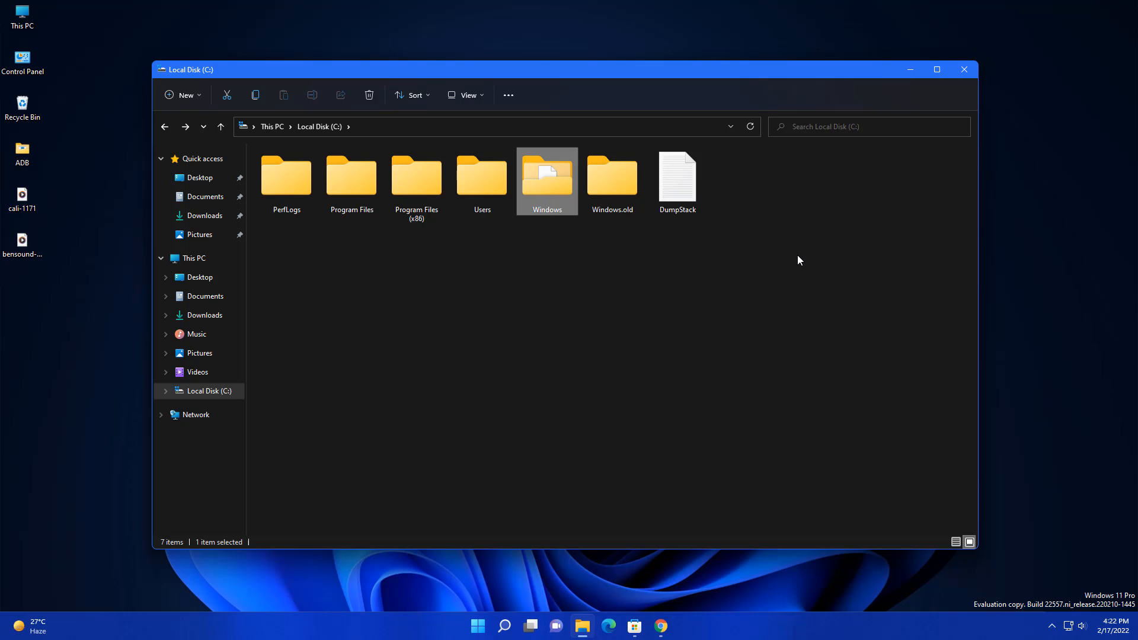
mouse_move(947, 172)
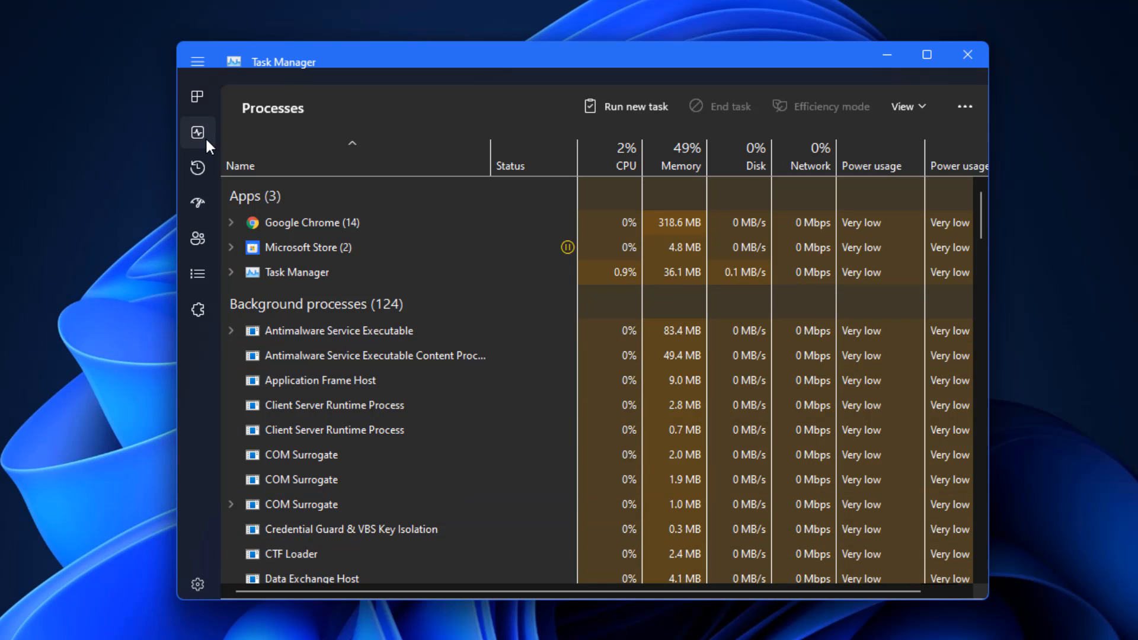
Visit Task Manager's Performance, Startup apps, Details and Services pages in turn.
click(197, 132)
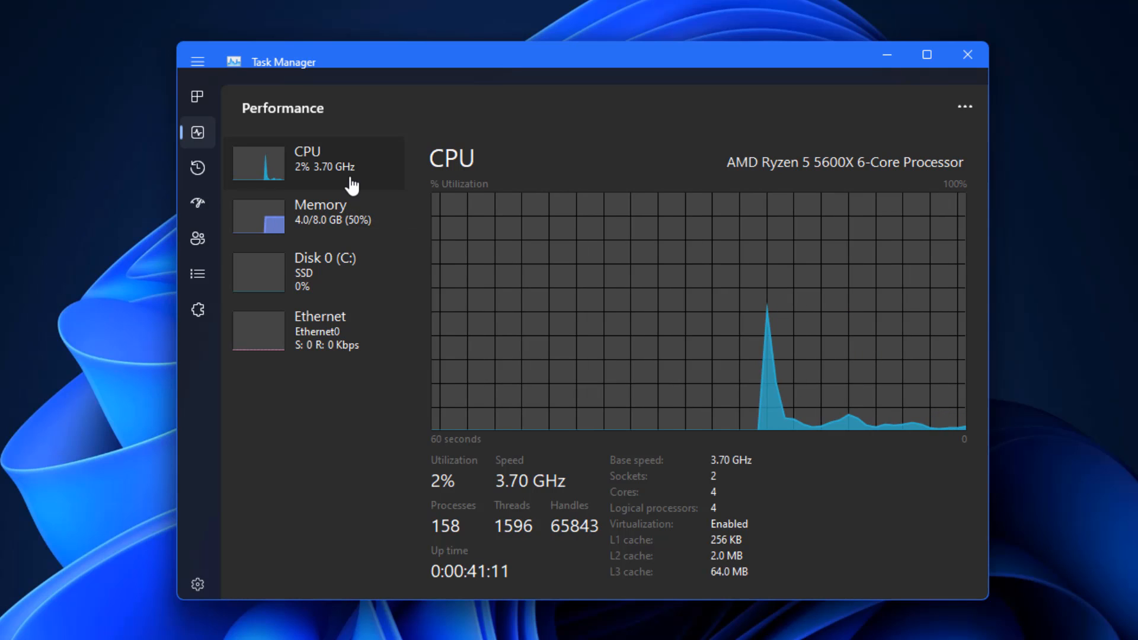
mouse_move(656, 388)
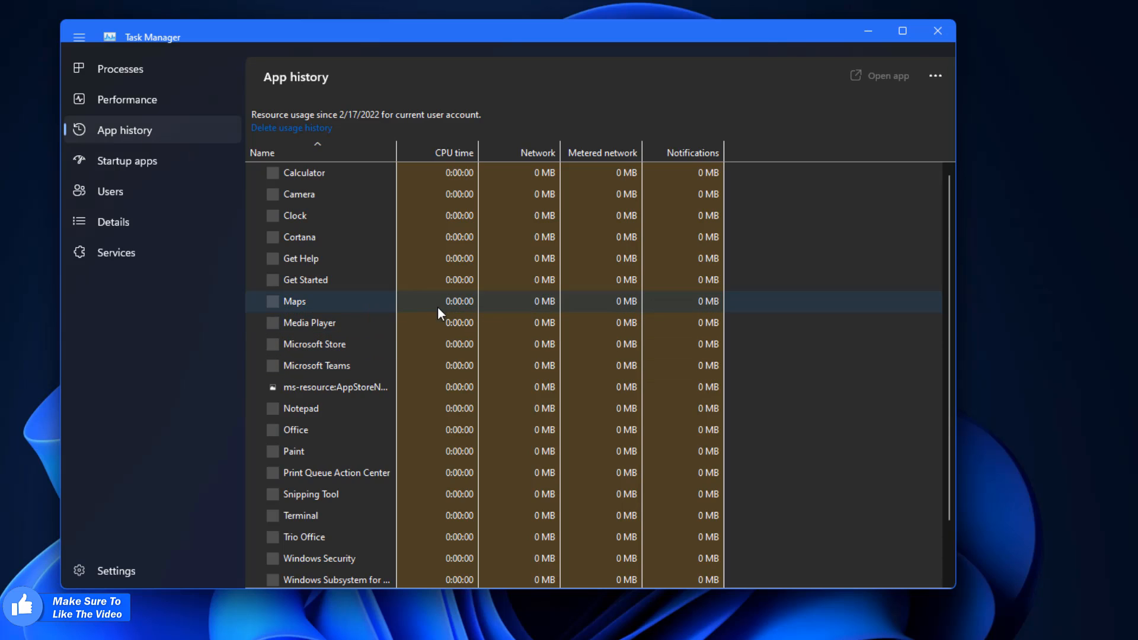
click(126, 161)
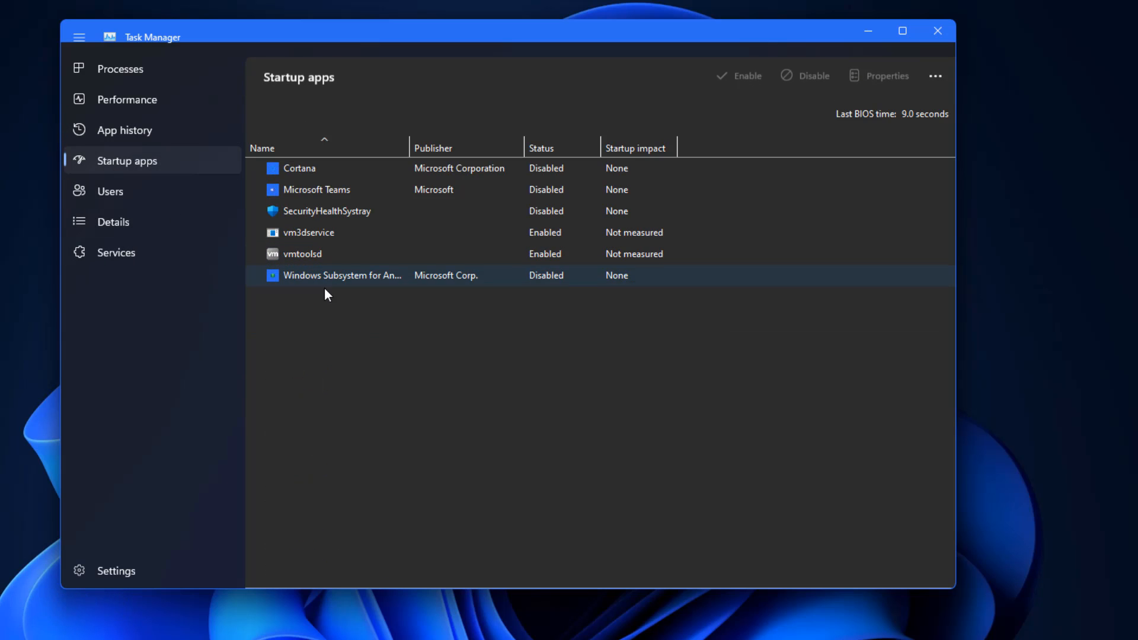
click(113, 221)
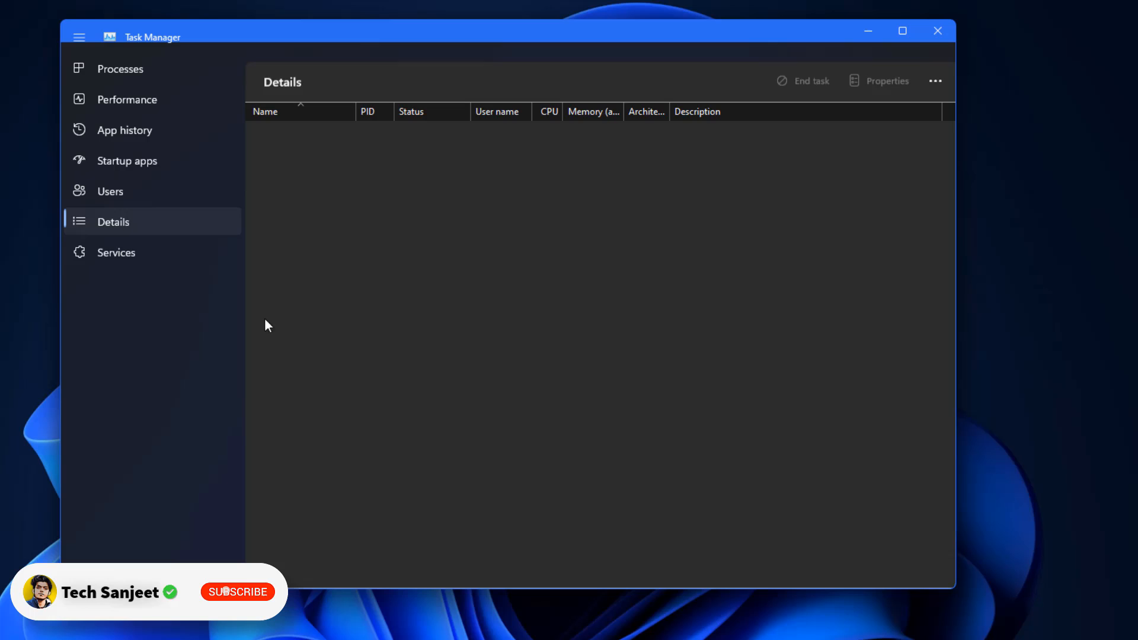
click(116, 252)
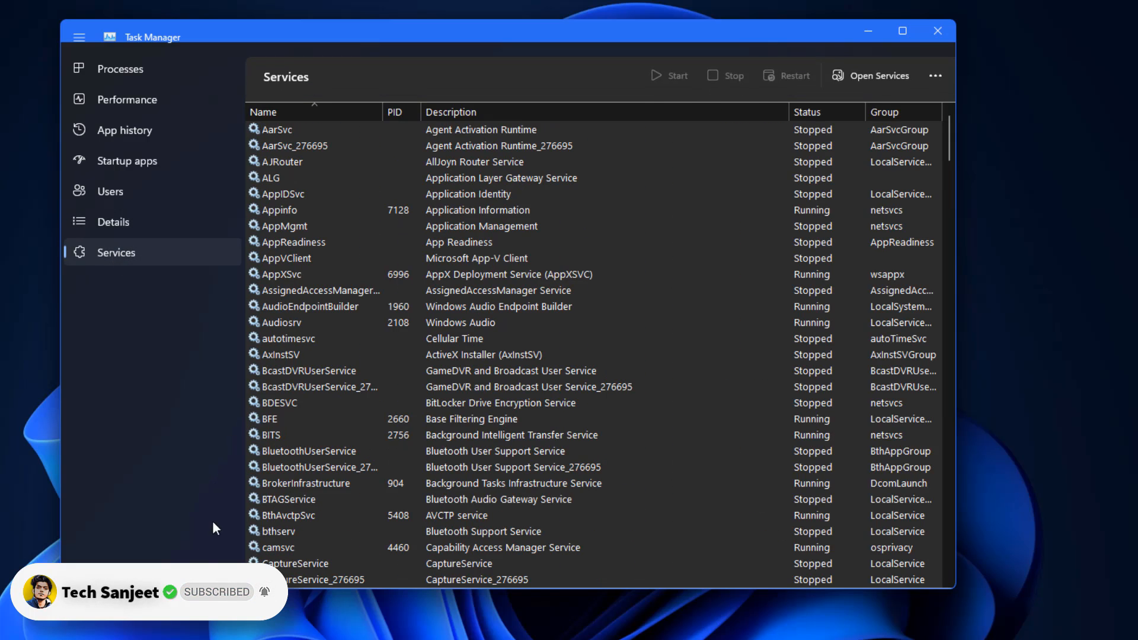
mouse_move(133, 299)
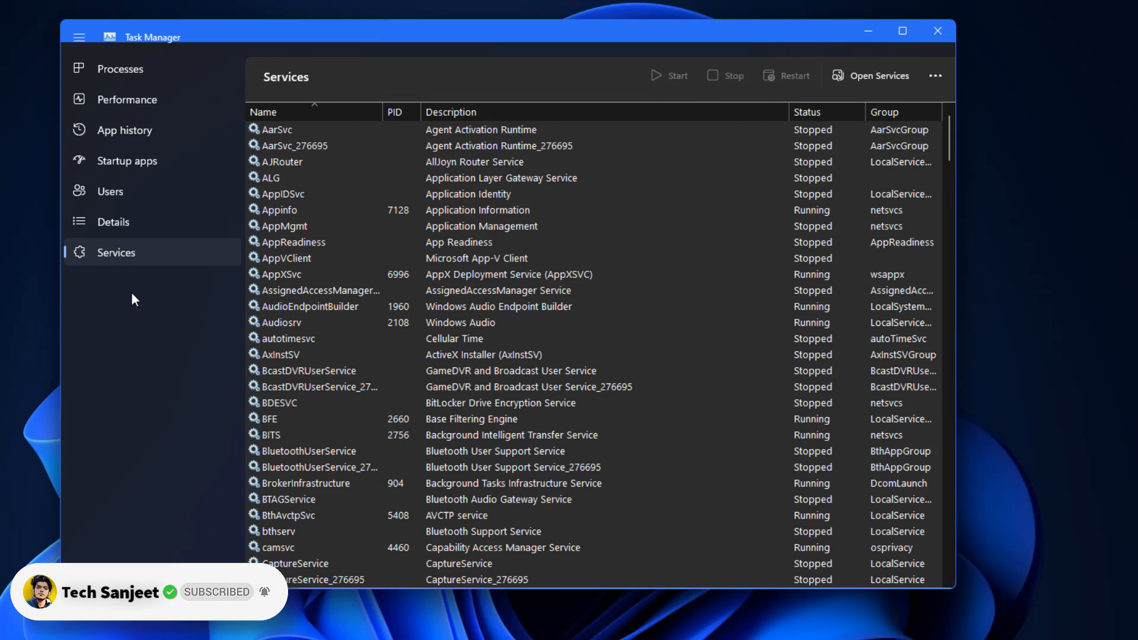
scroll(down, 3)
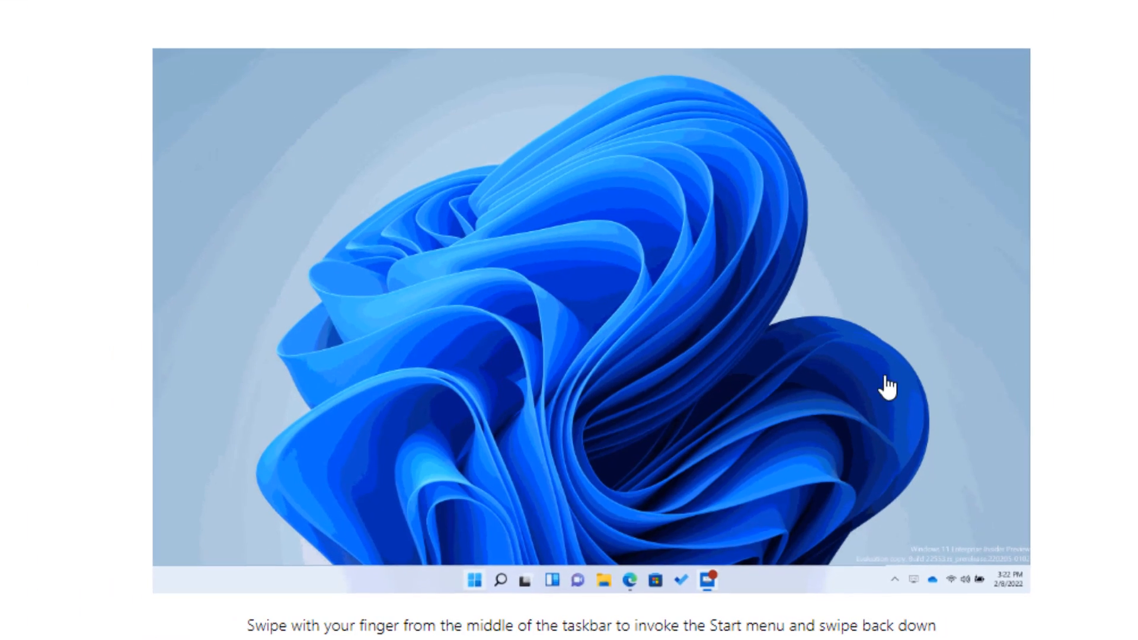
Scroll the Insider blog post down to the Start, Quick Settings and Notification Center swipe animations.
click(476, 580)
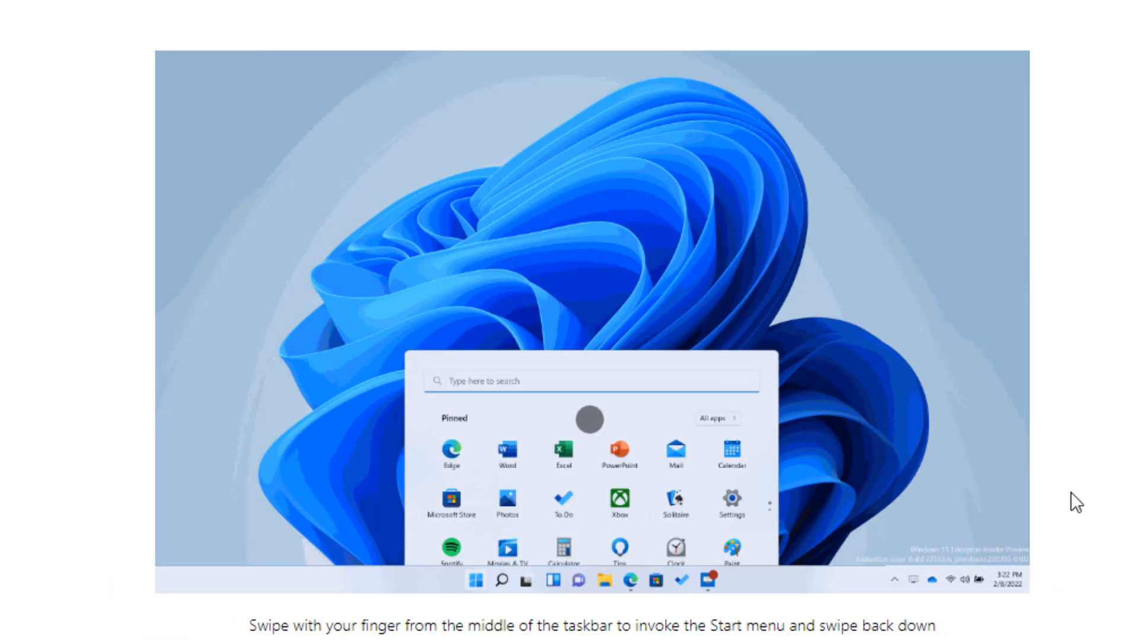
click(477, 581)
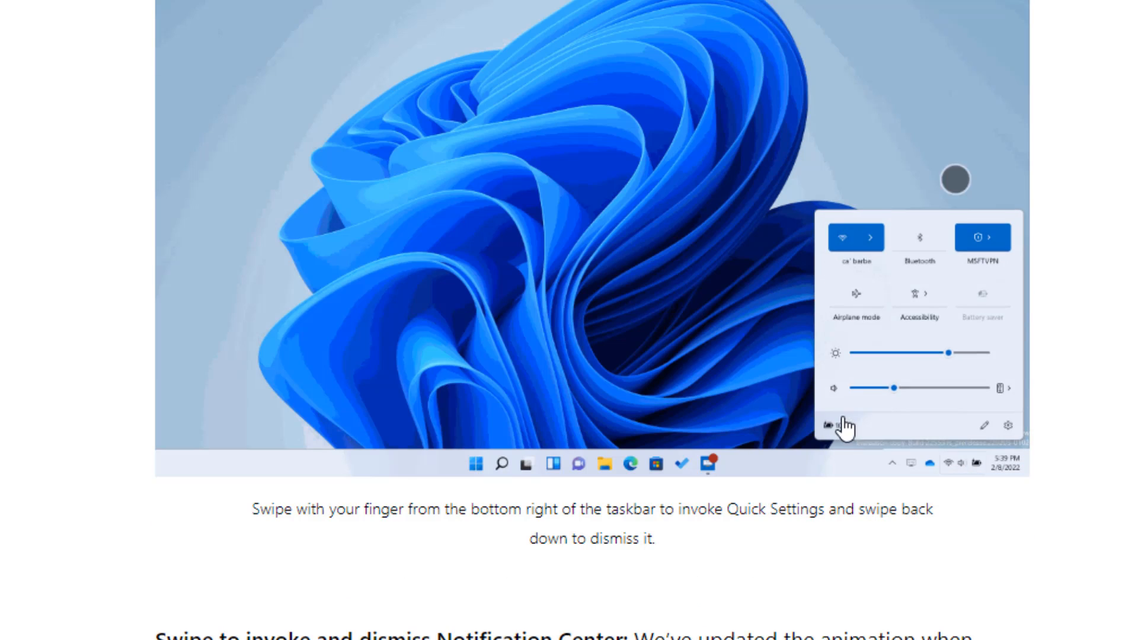
scroll(down, 3)
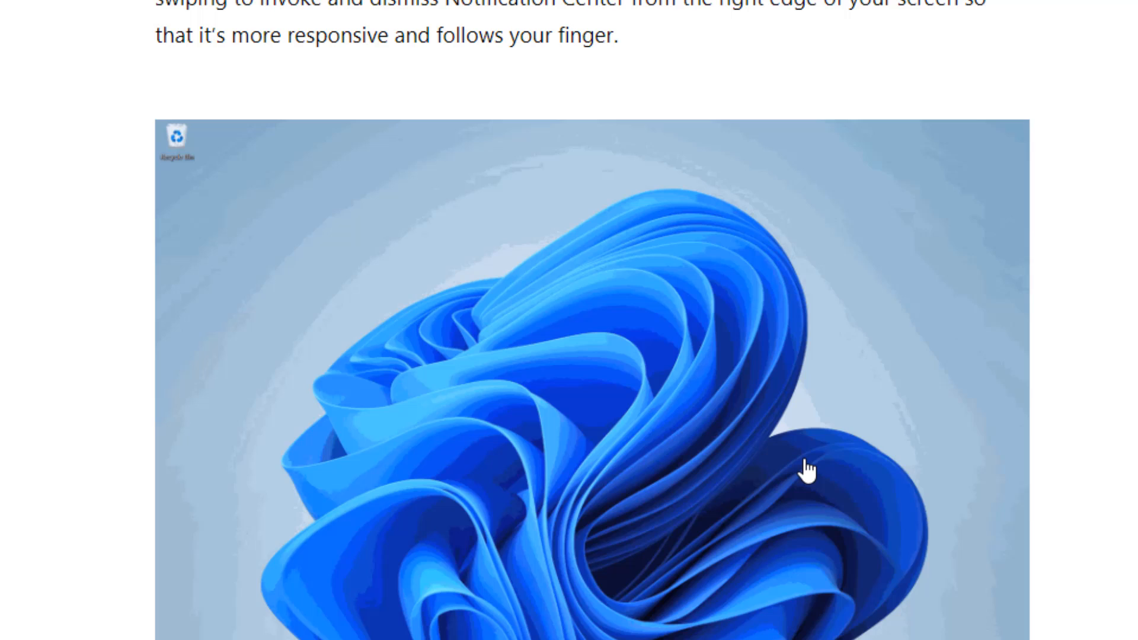
scroll(down, 3)
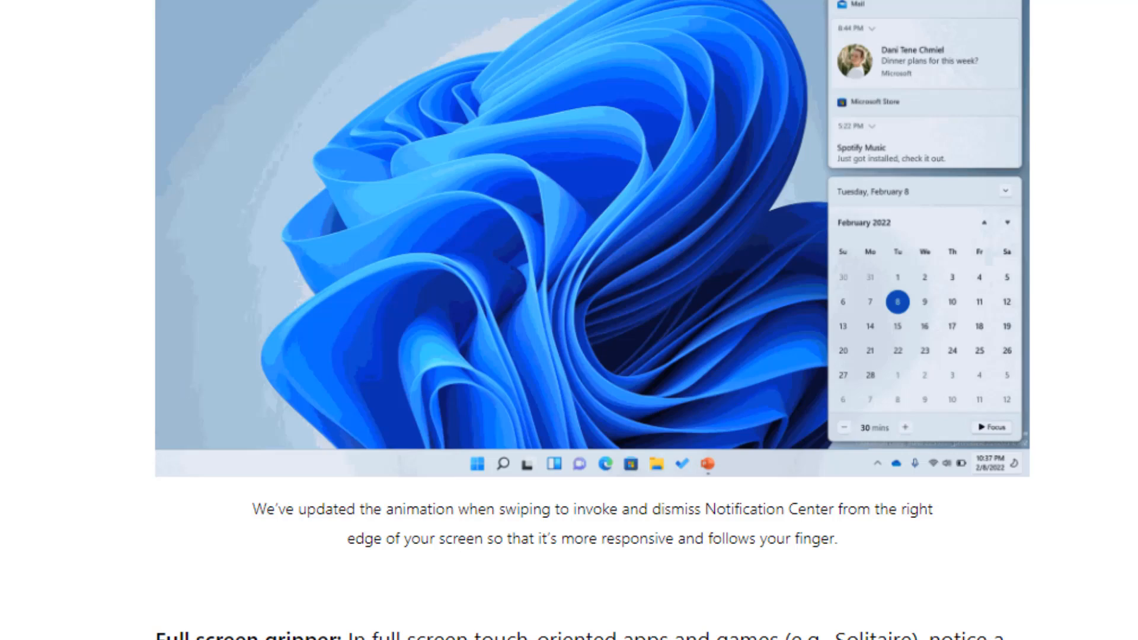